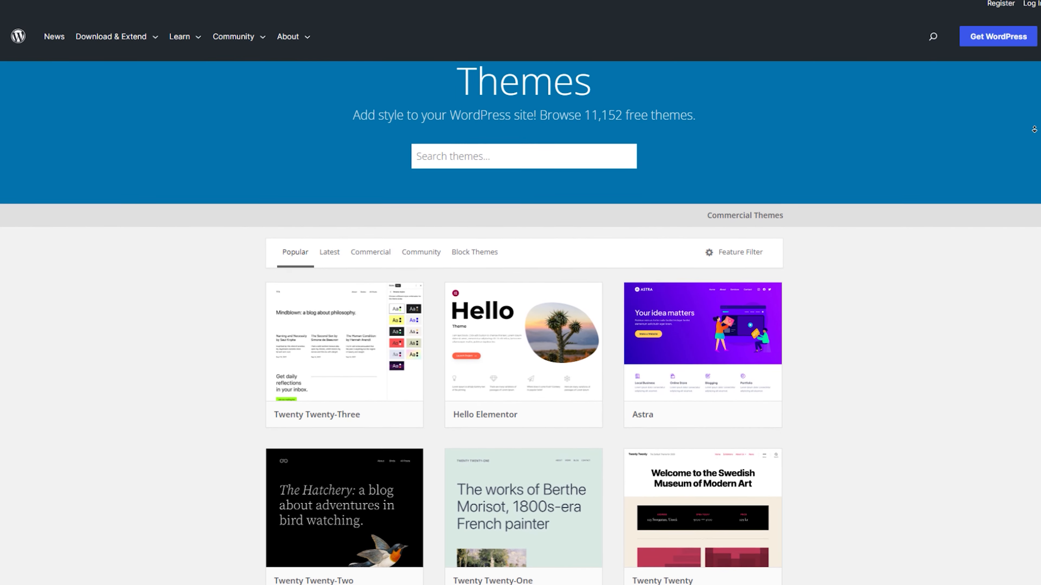
# Scroll the Popular themes grid past Twenty Twenty-Three and Astra to OceanWP, Neve and GeneratePress.
pyautogui.scroll(-3)
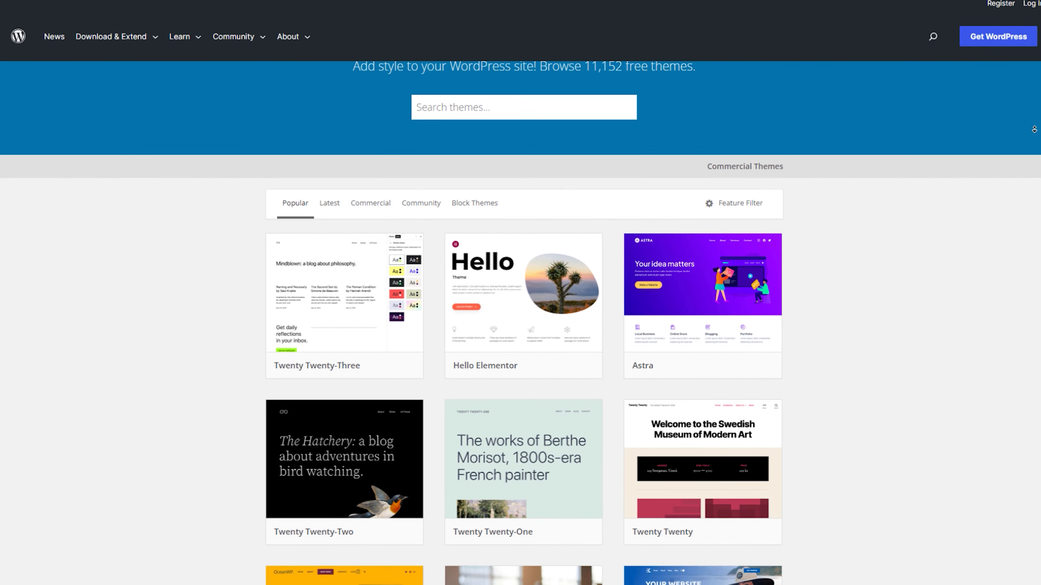
pyautogui.scroll(-3)
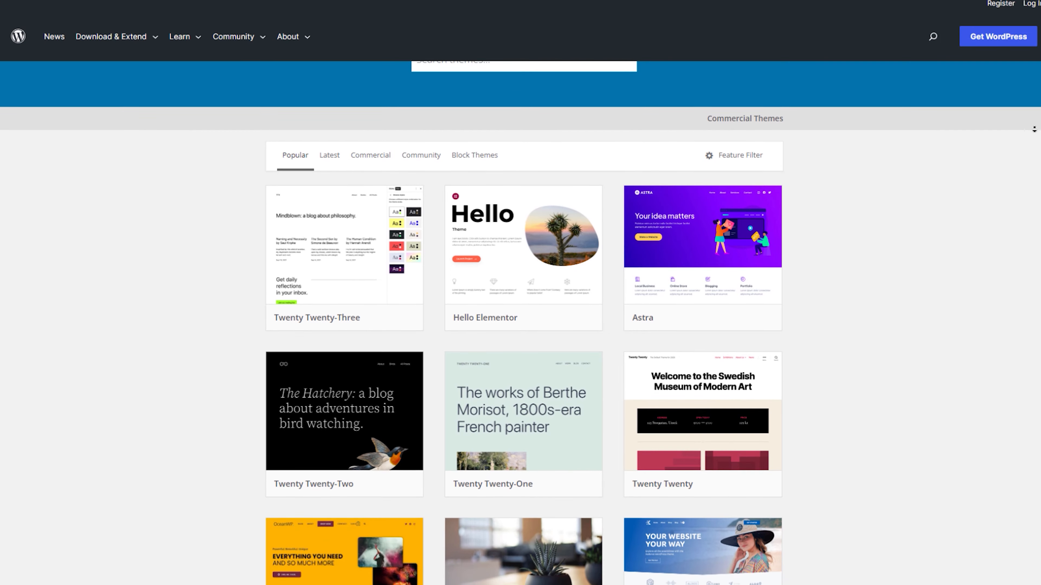
pyautogui.scroll(-3)
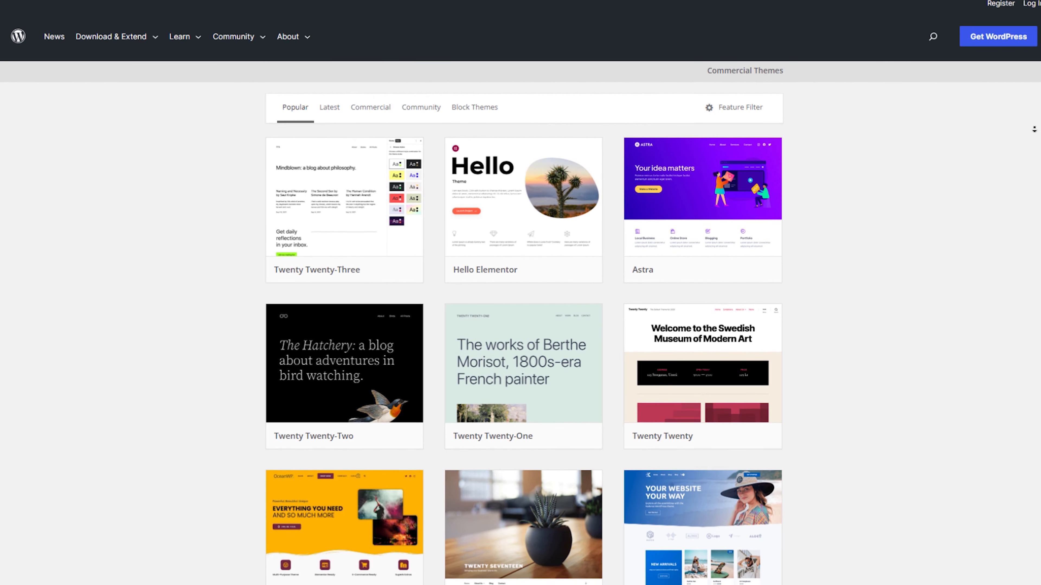
pyautogui.scroll(-3)
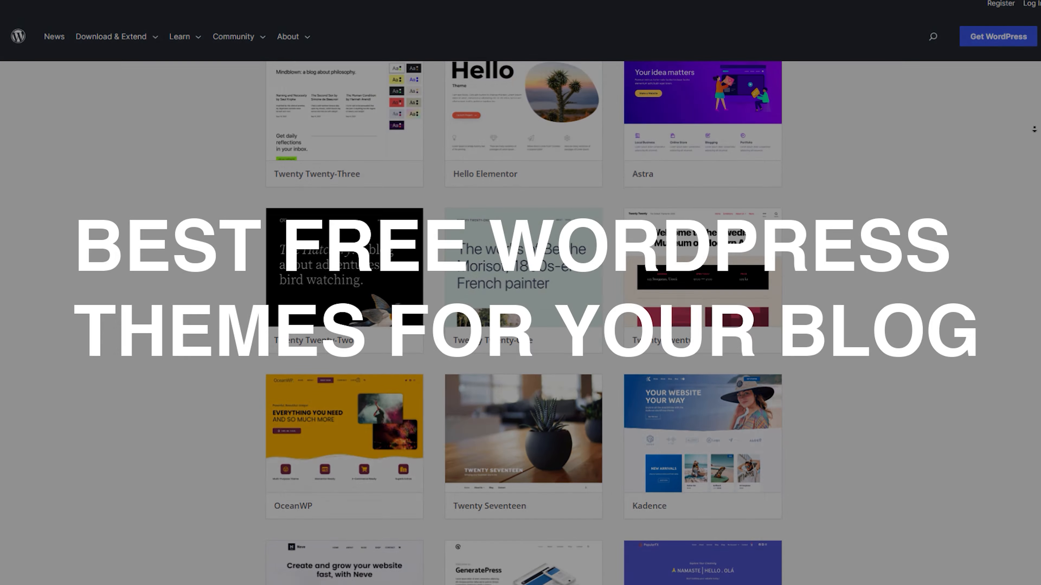
pyautogui.scroll(-3)
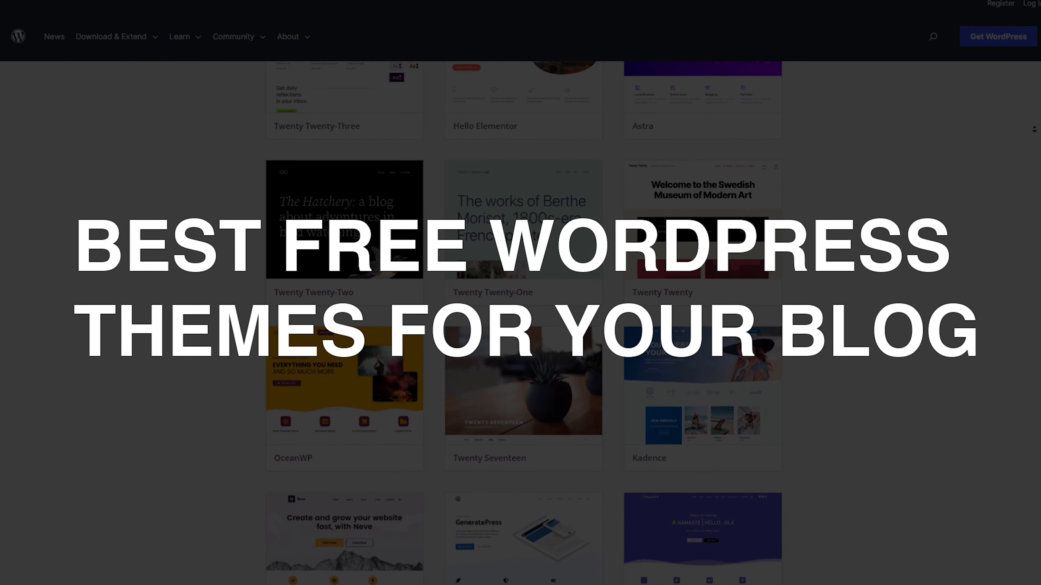
pyautogui.scroll(-3)
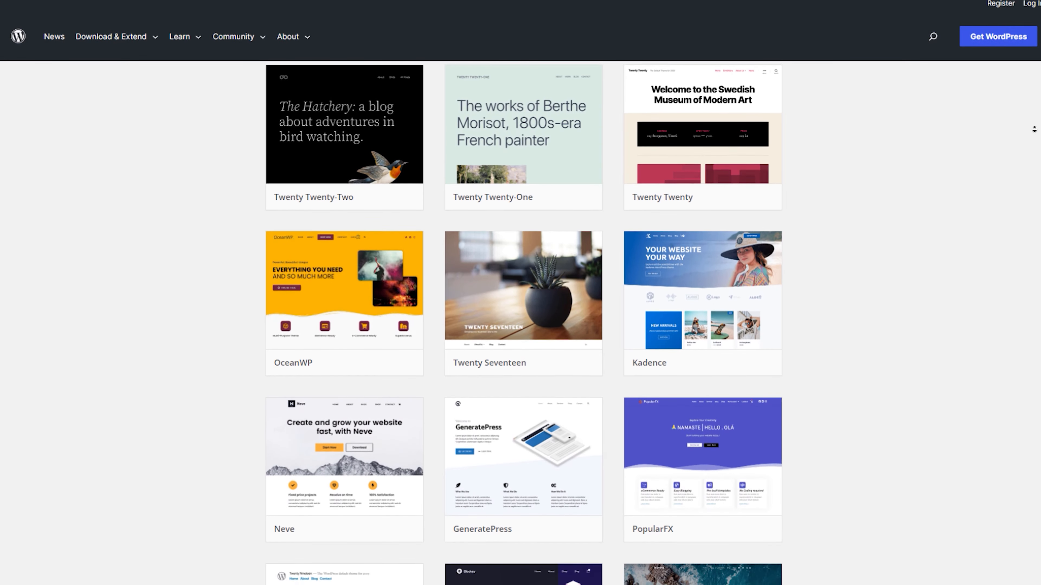
pyautogui.scroll(-3)
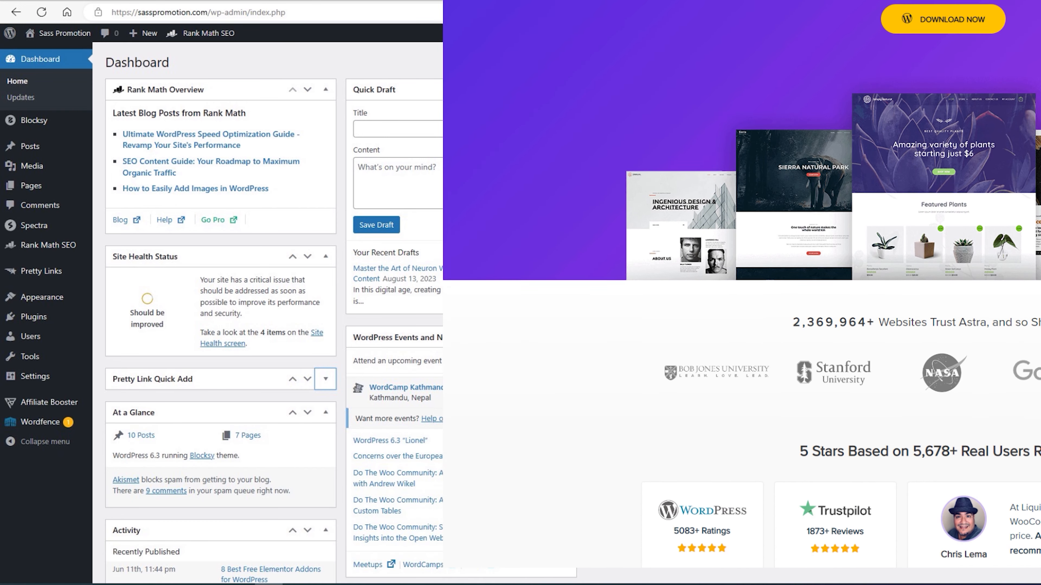
# Scroll the Astra homepage to the 'Websites Trust Astra' user count and star ratings.
pyautogui.scroll(-3)
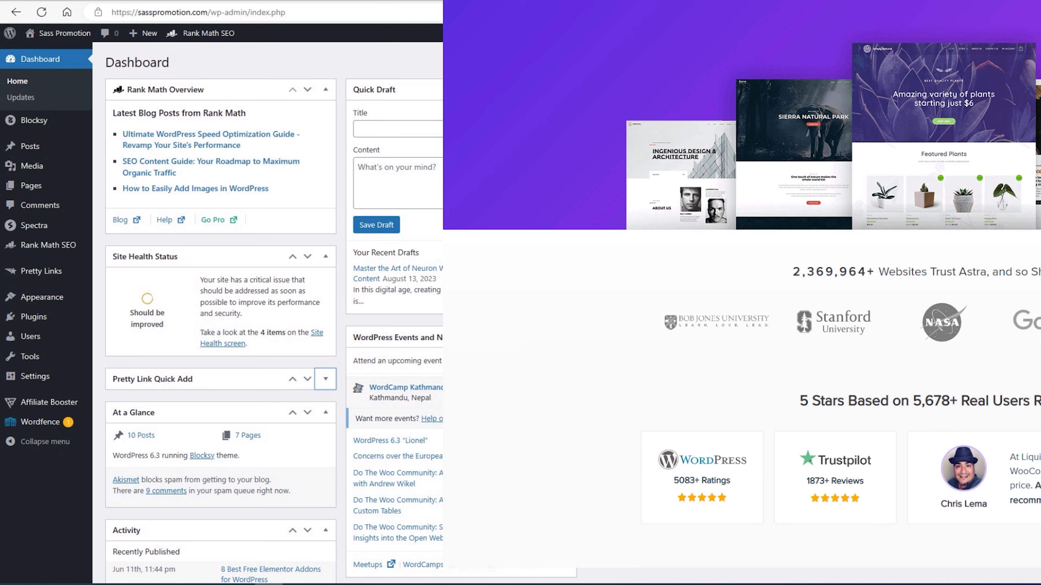
pyautogui.scroll(-3)
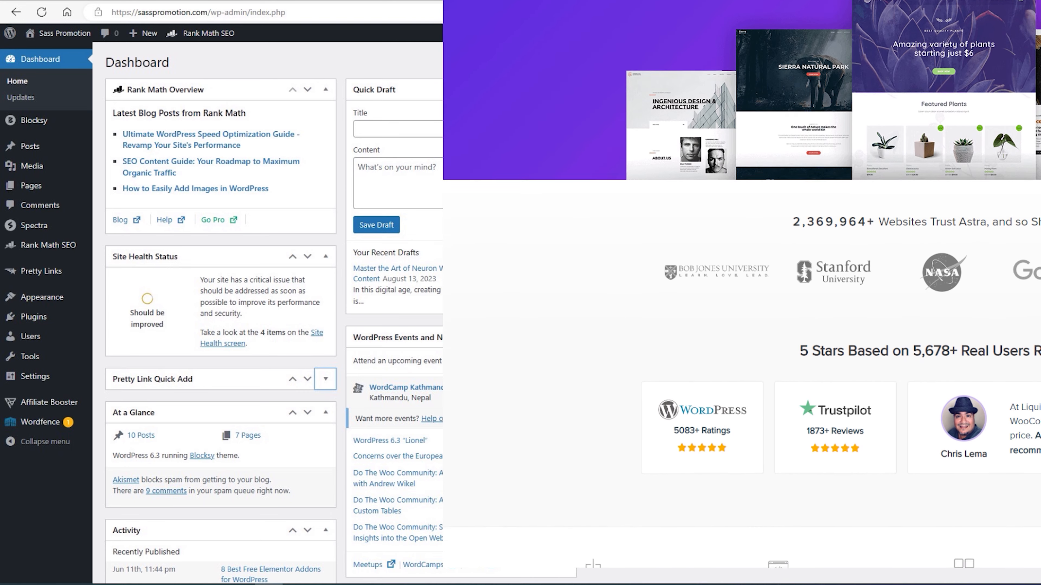
pyautogui.scroll(-3)
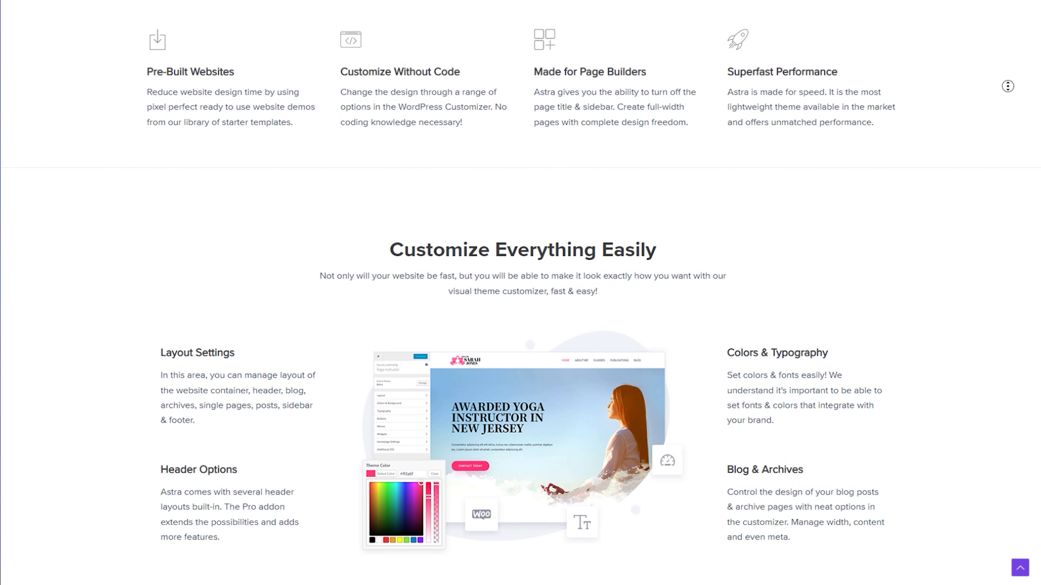
# Scroll Astra's homepage through the 'Customize Everything Easily' layout, header, colors and typography features.
pyautogui.scroll(-3)
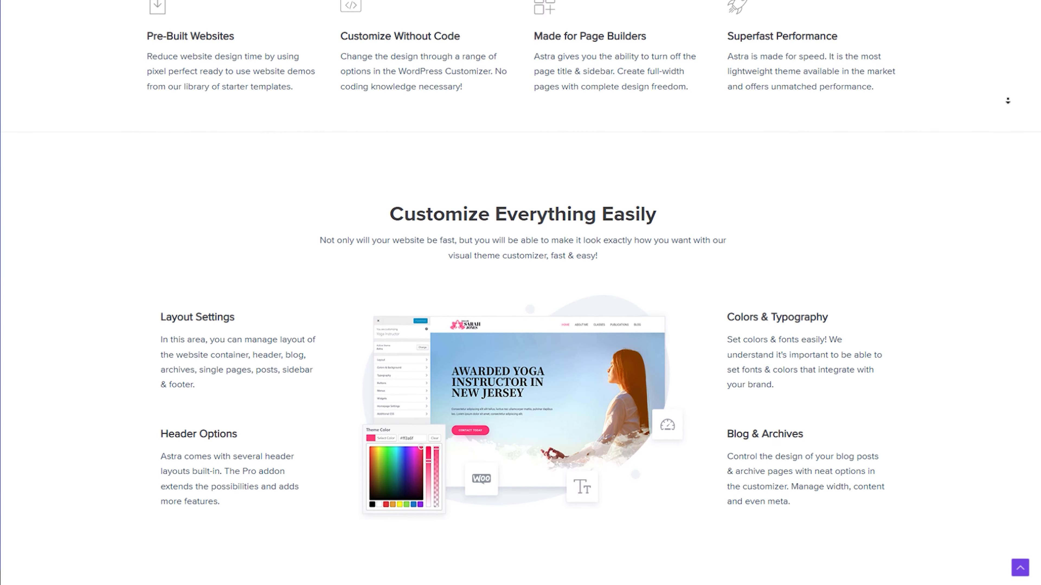
pyautogui.scroll(-3)
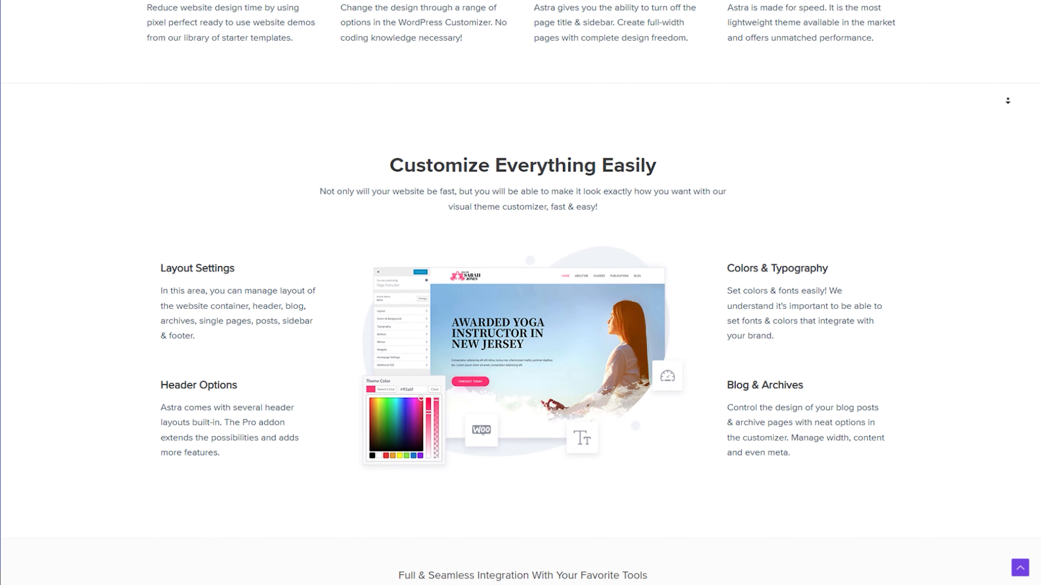
pyautogui.scroll(-3)
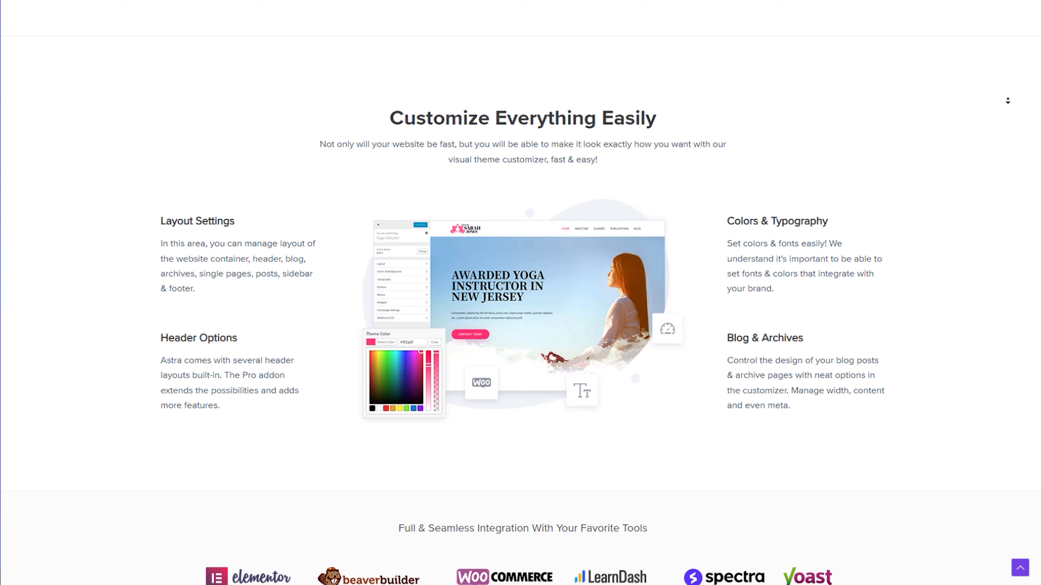
pyautogui.scroll(-3)
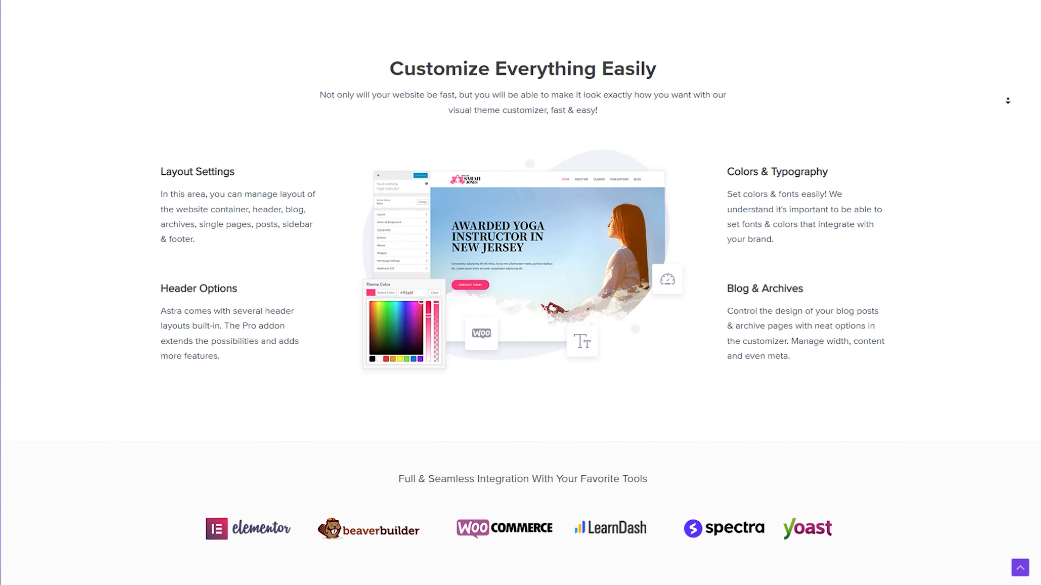
pyautogui.scroll(-3)
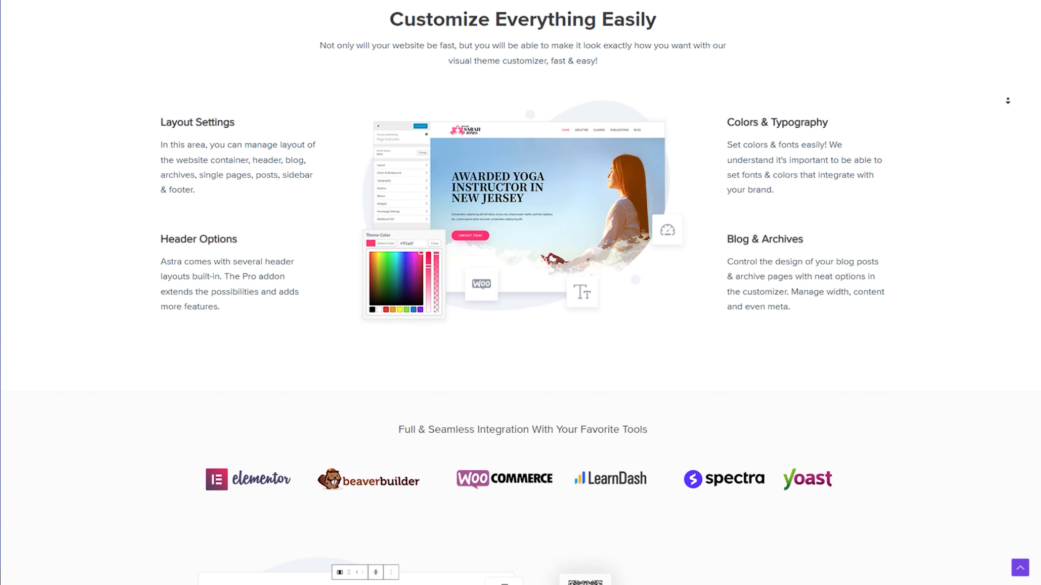
# Continue down to the integrations logos and 'Gutenberg Blocks - Seamless Compatibility' section.
pyautogui.scroll(-3)
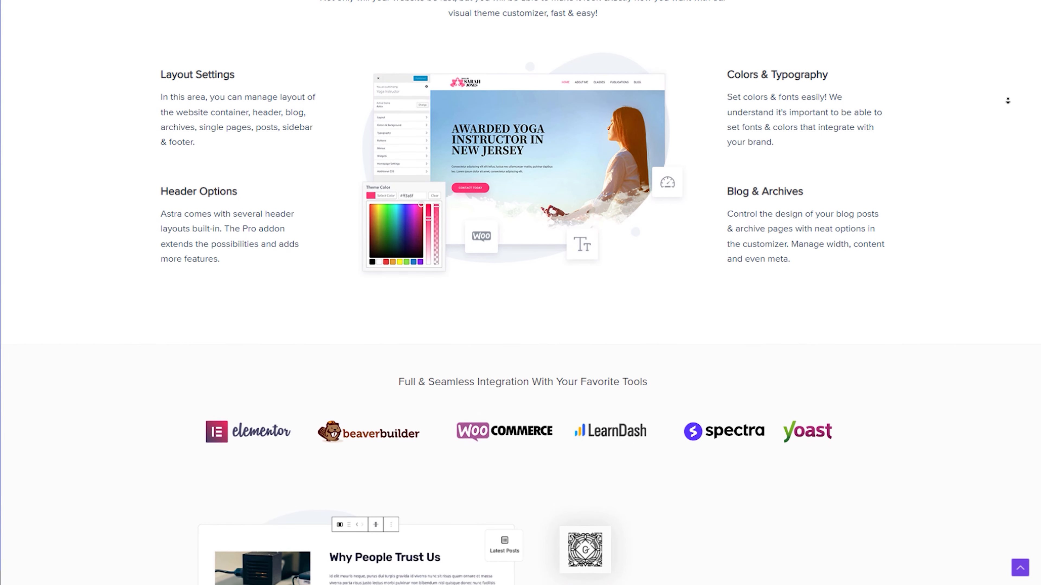
pyautogui.scroll(-3)
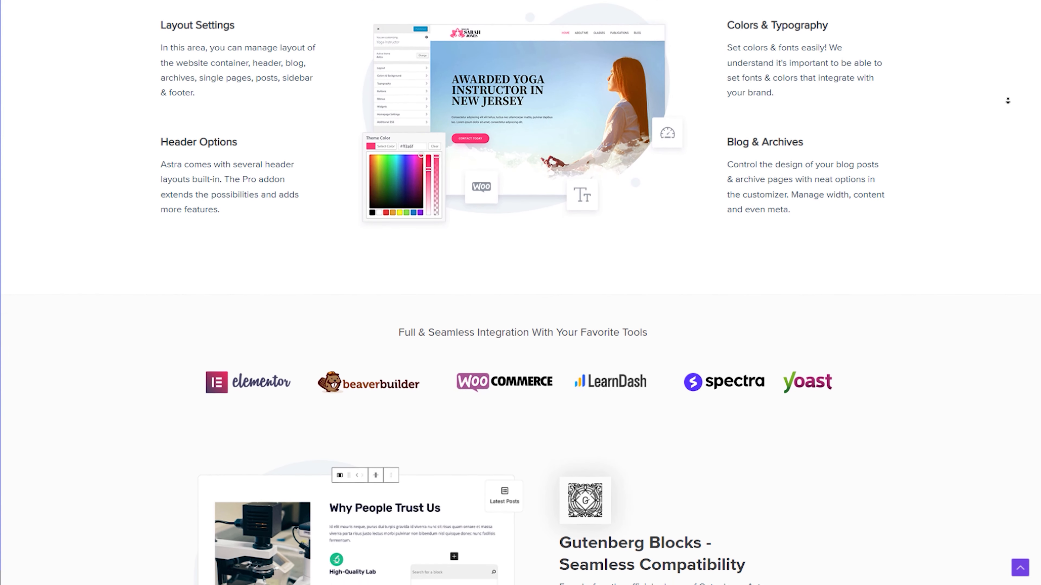
pyautogui.scroll(-3)
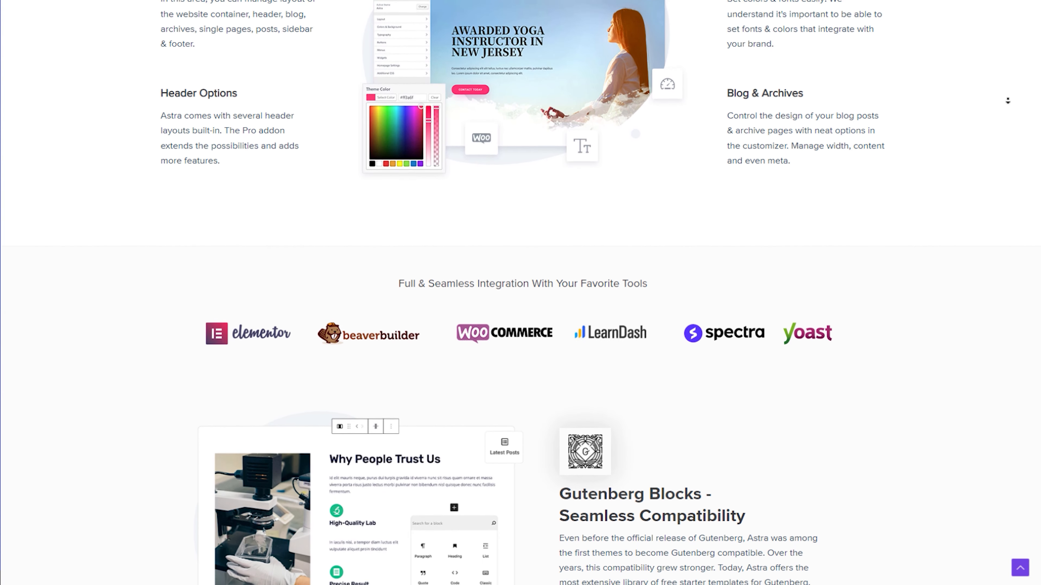
pyautogui.scroll(-3)
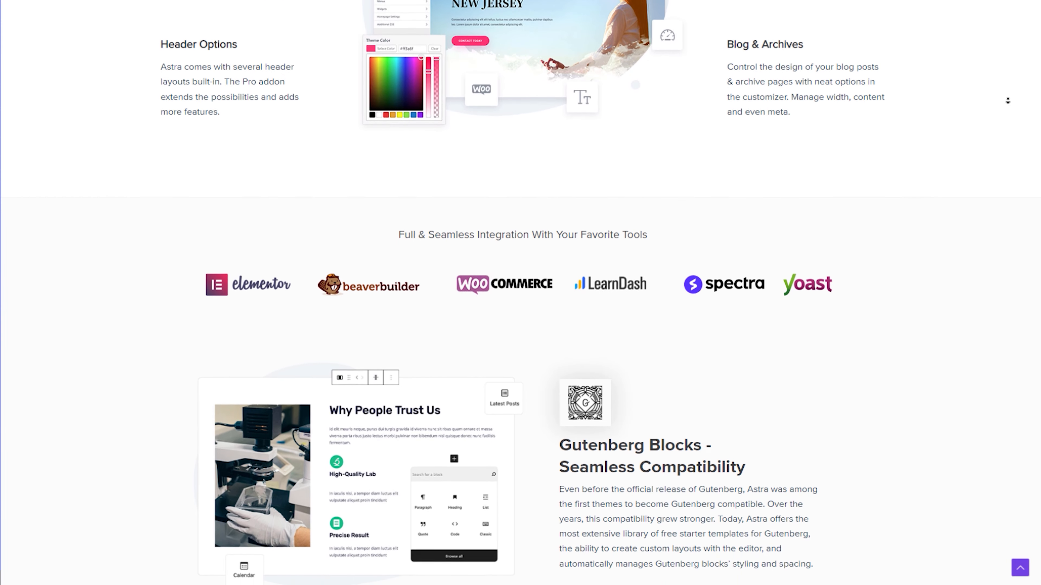
pyautogui.scroll(-3)
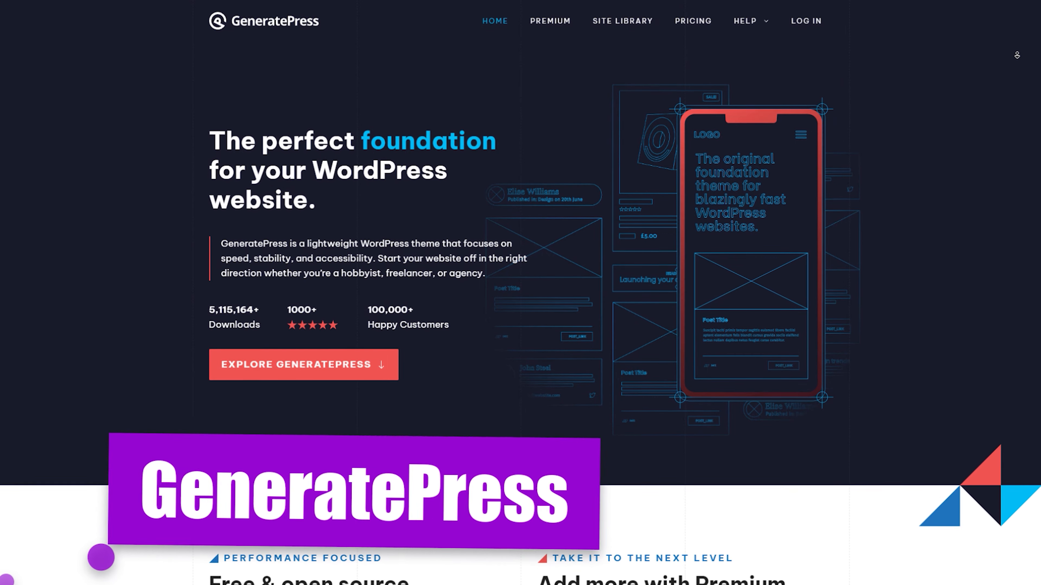
# Scroll the GeneratePress homepage down to the block-based theme builder section.
pyautogui.scroll(-3)
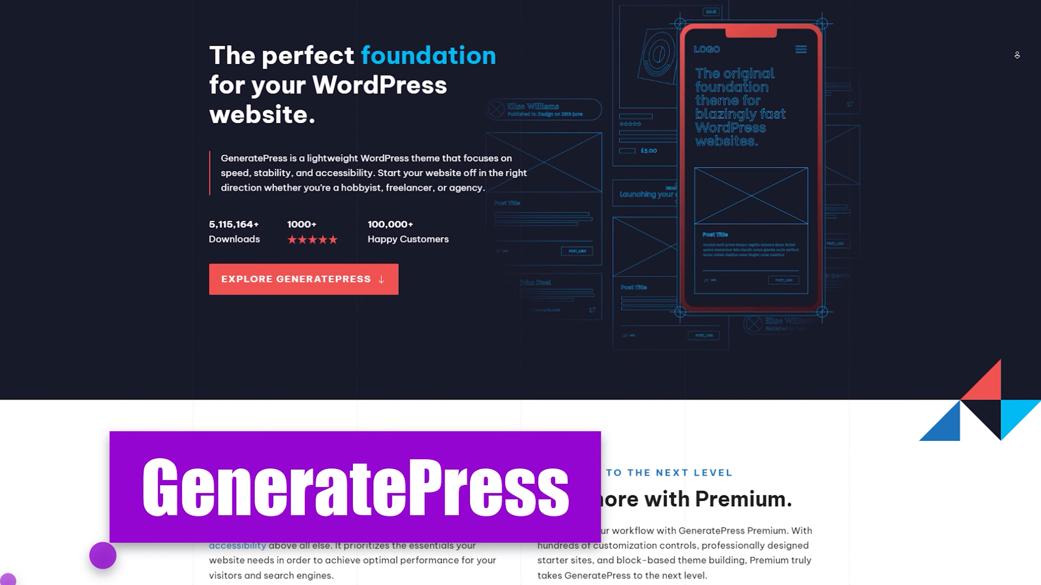
pyautogui.scroll(-3)
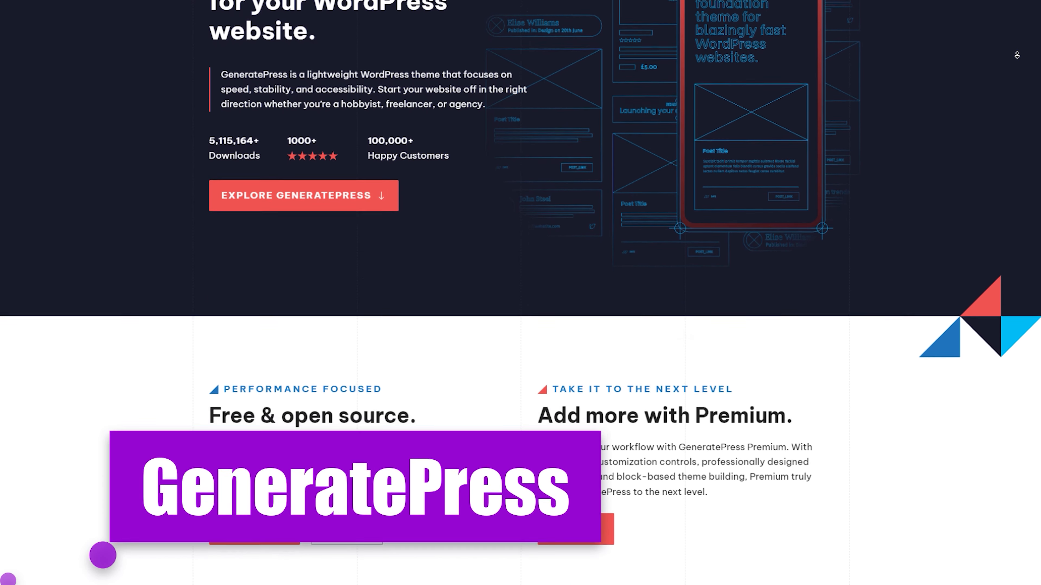
pyautogui.scroll(-3)
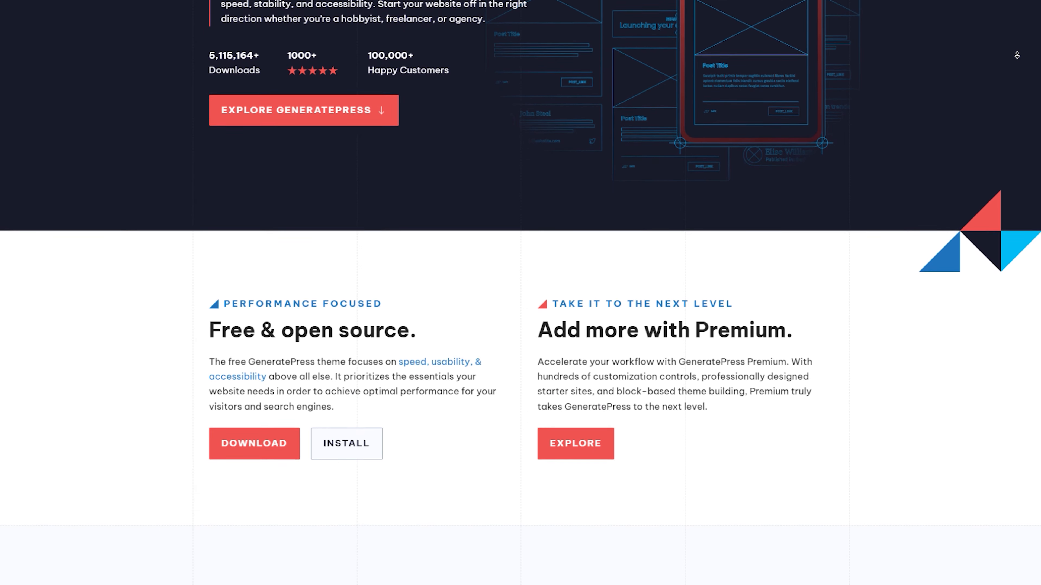
pyautogui.scroll(-3)
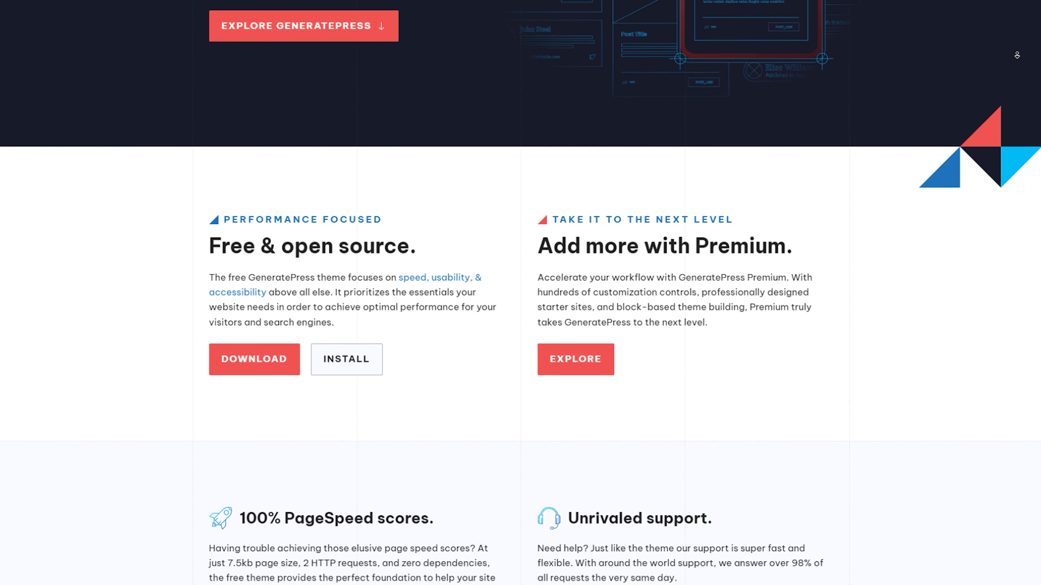
pyautogui.scroll(-3)
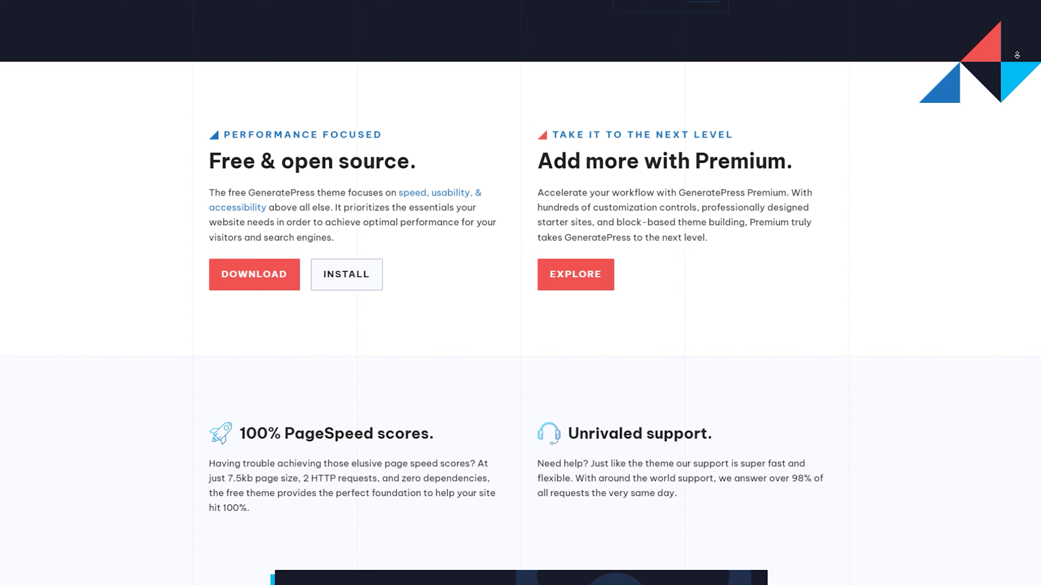
pyautogui.scroll(-3)
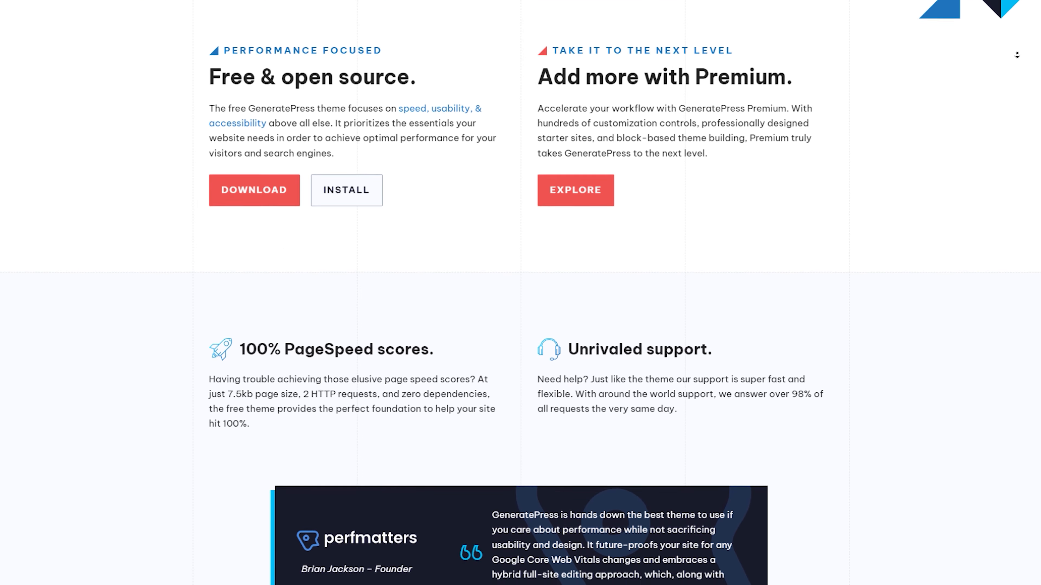
pyautogui.scroll(-3)
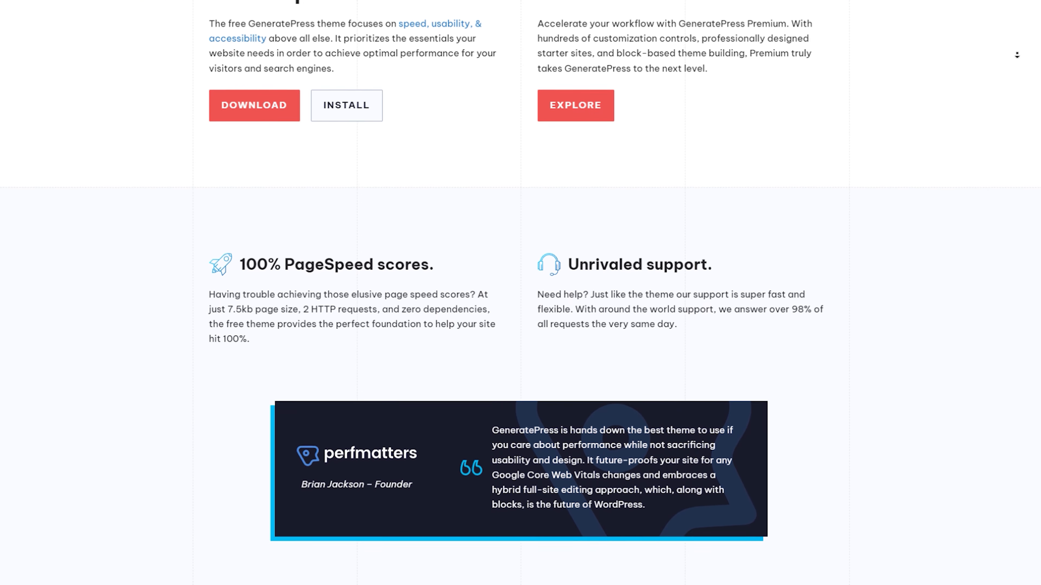
pyautogui.scroll(-3)
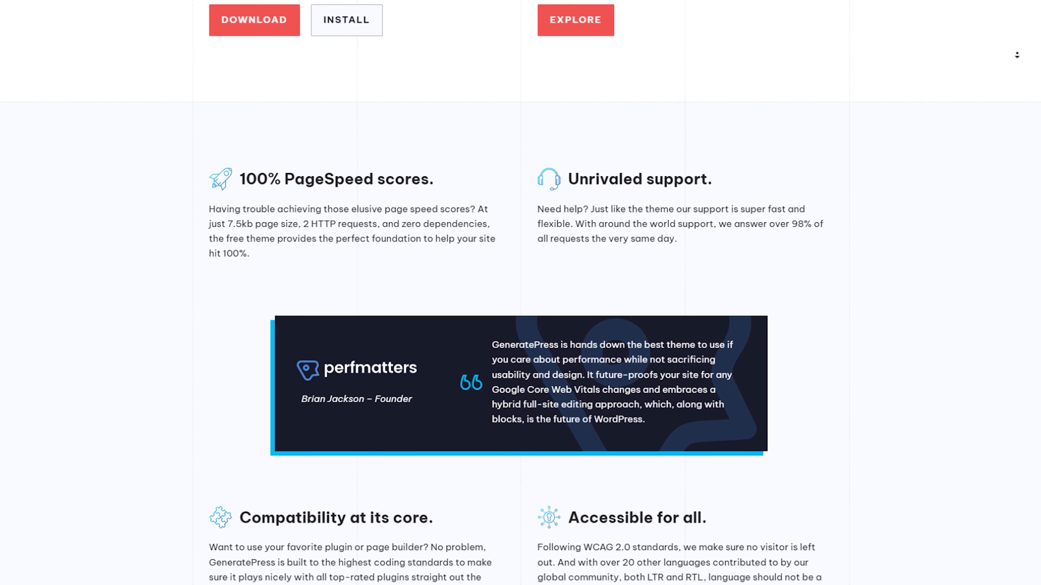
pyautogui.scroll(-3)
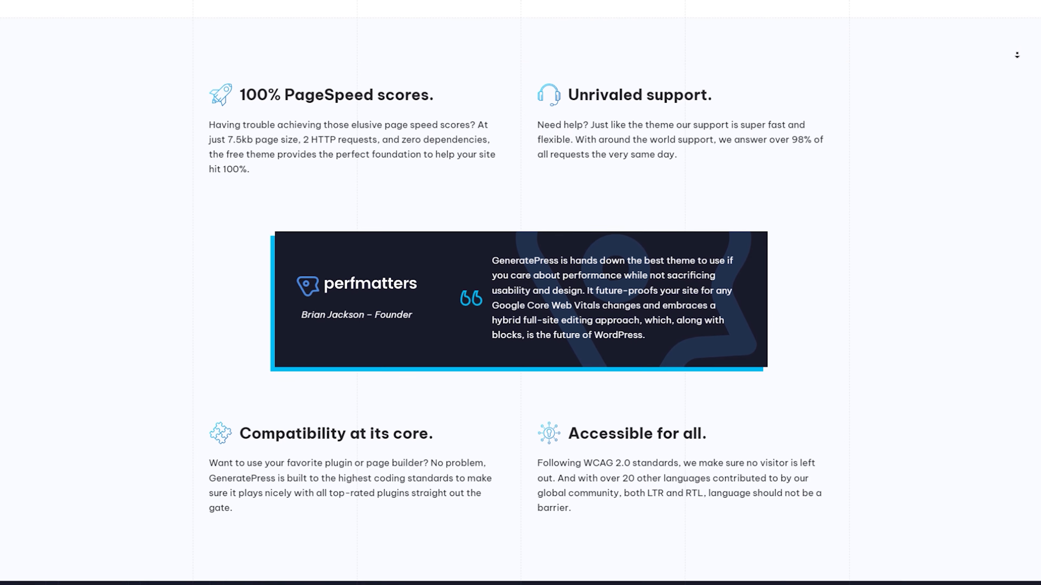
pyautogui.scroll(-3)
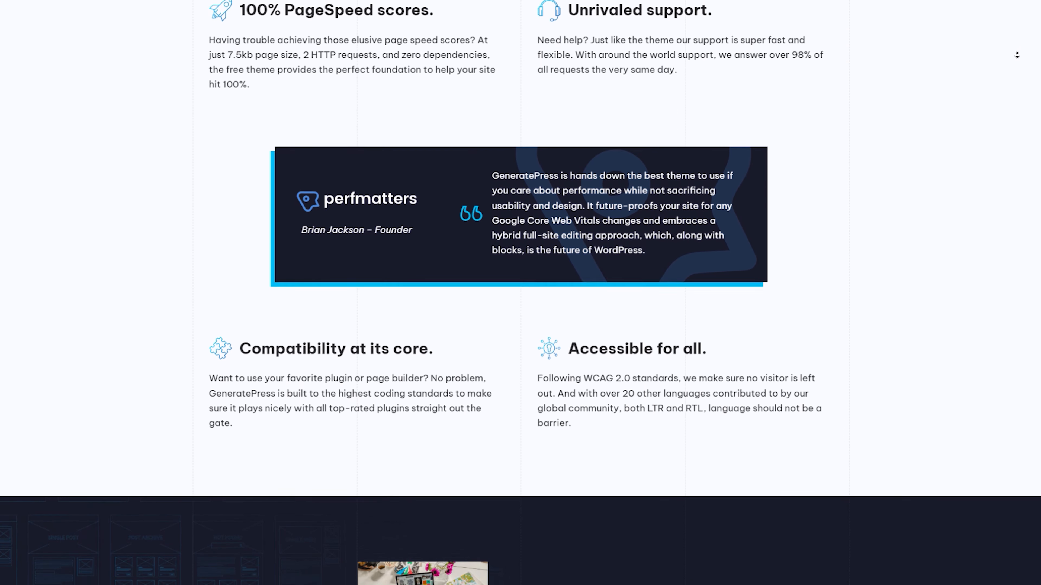
# Continue down to the 'Kickstart your next website' starter sites section.
pyautogui.scroll(-3)
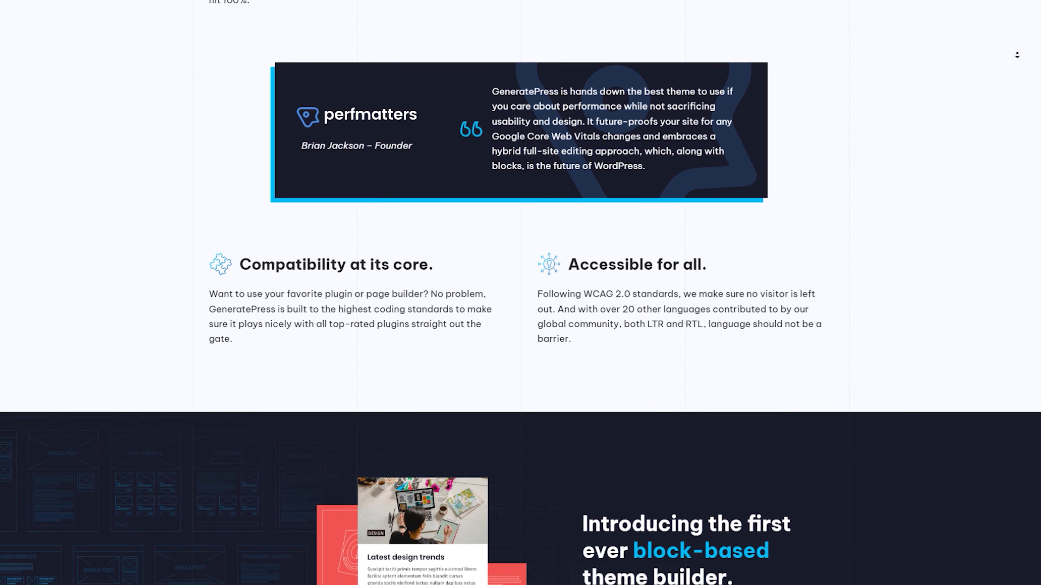
pyautogui.scroll(-3)
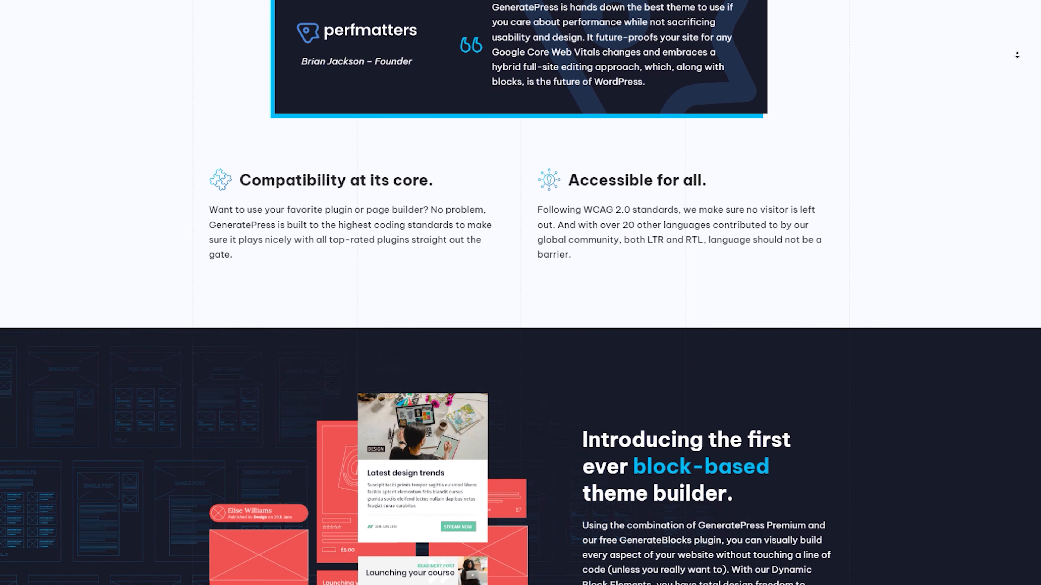
pyautogui.scroll(-3)
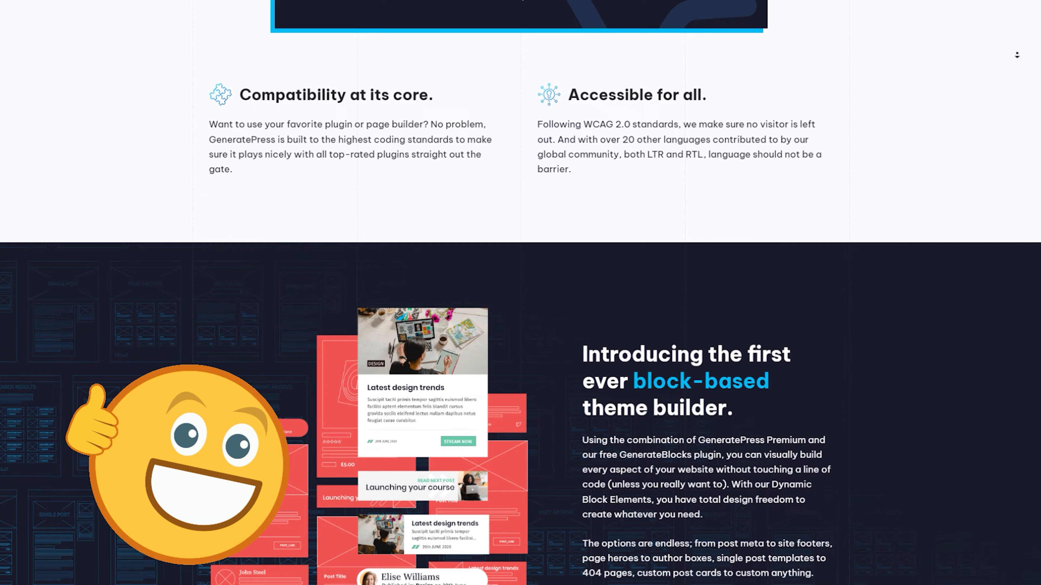
pyautogui.scroll(-3)
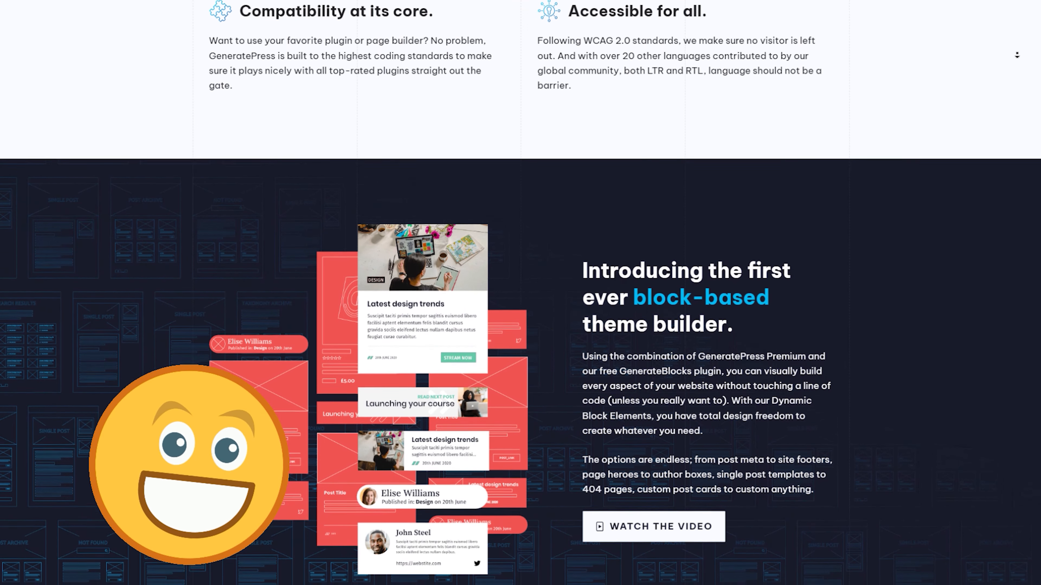
pyautogui.scroll(-3)
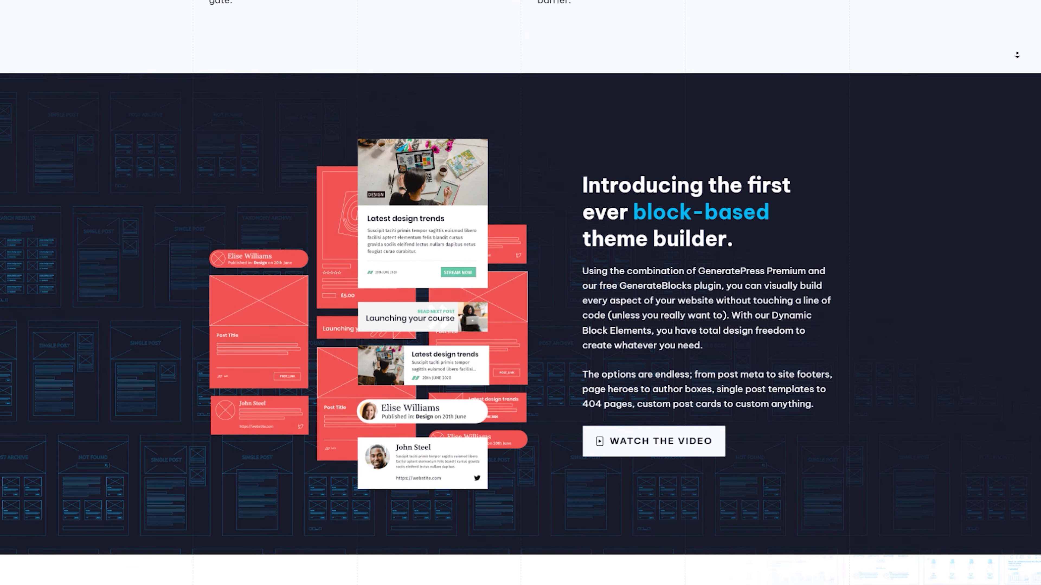
pyautogui.scroll(-3)
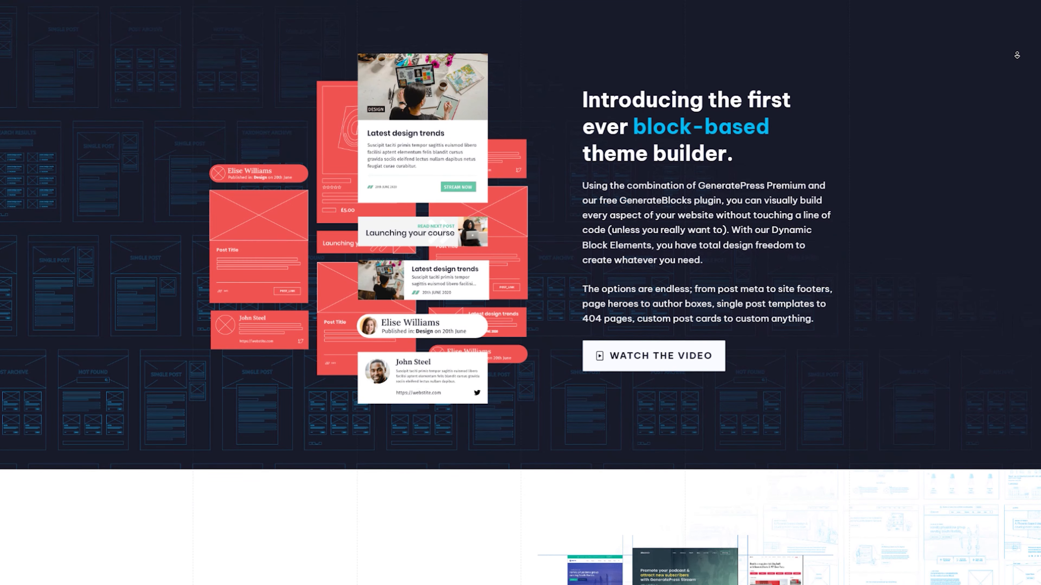
pyautogui.scroll(-3)
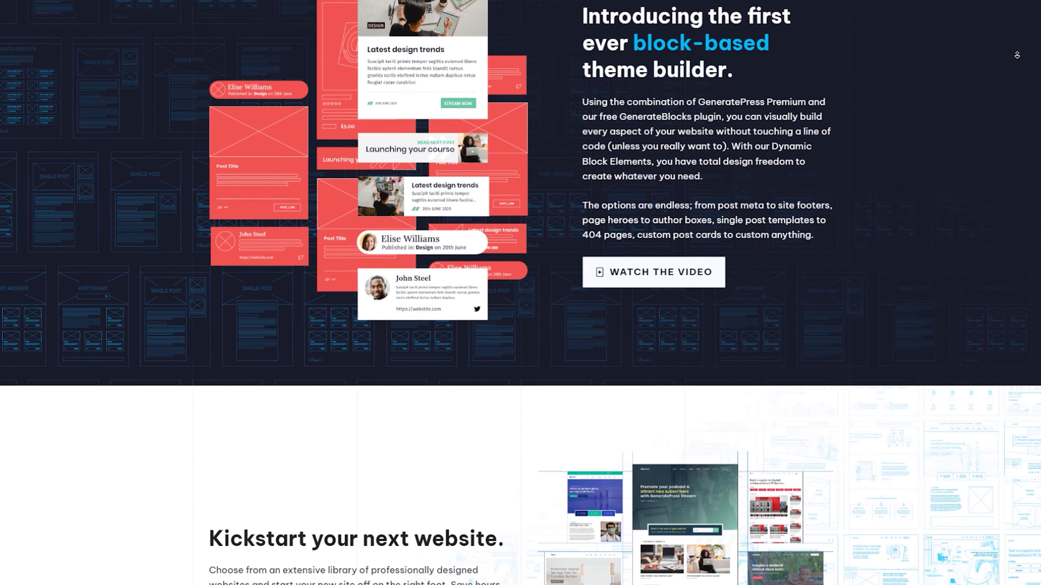
pyautogui.scroll(-3)
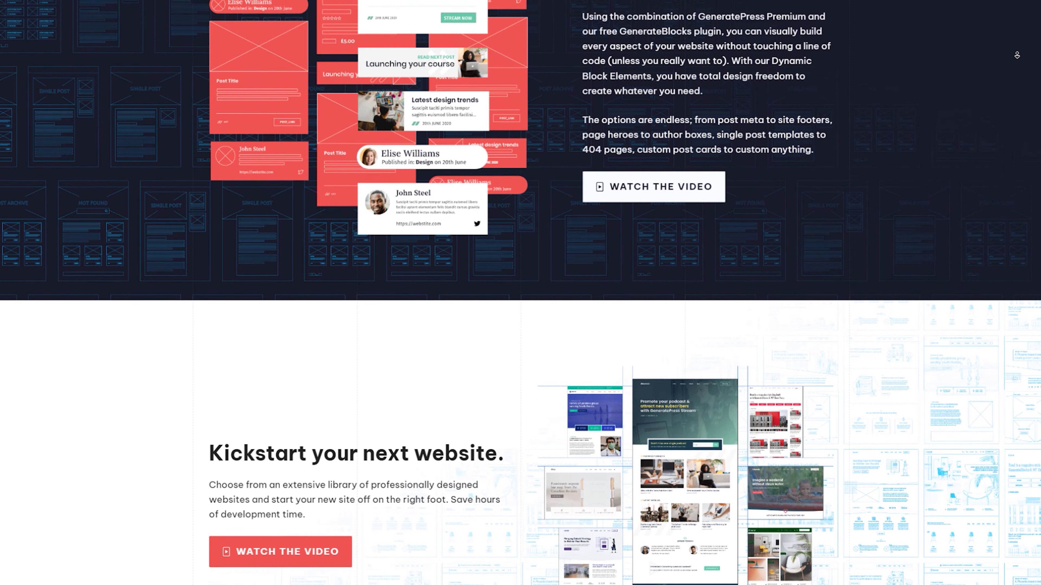
pyautogui.scroll(-3)
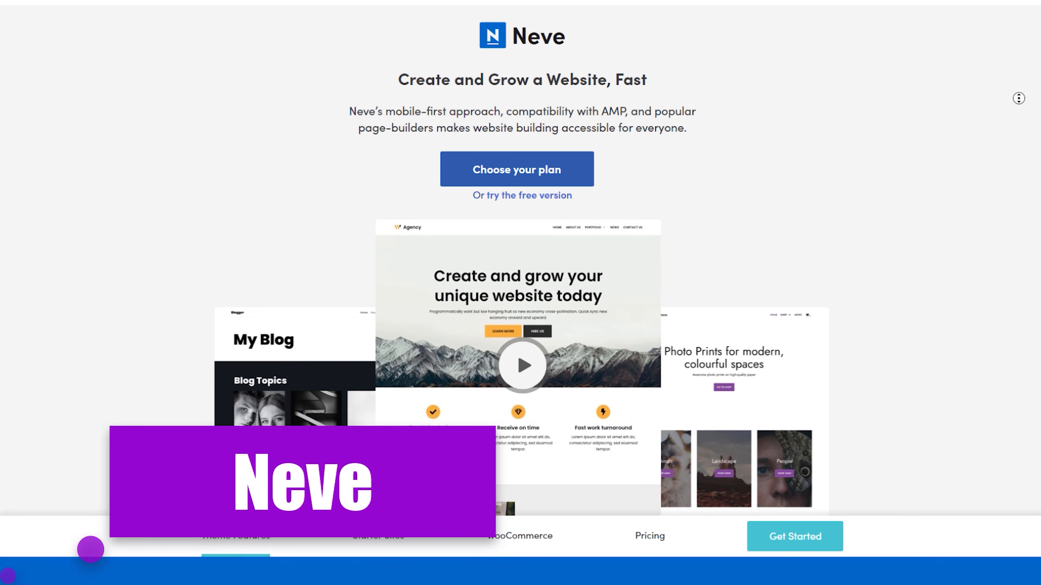
# Scroll the Neve page through Blog layouts and the Header and Footer Builder.
pyautogui.scroll(-3)
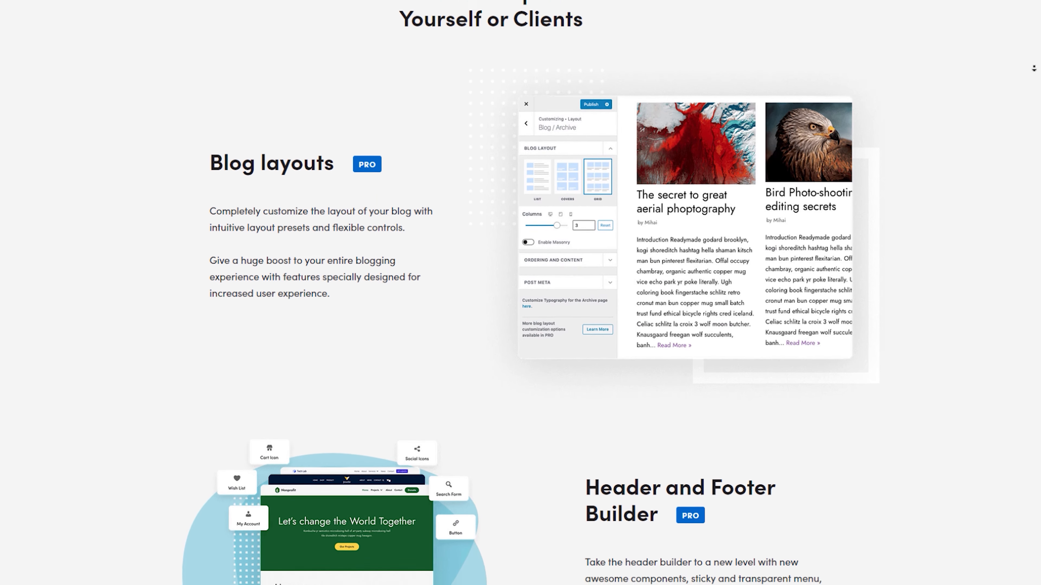
pyautogui.scroll(-3)
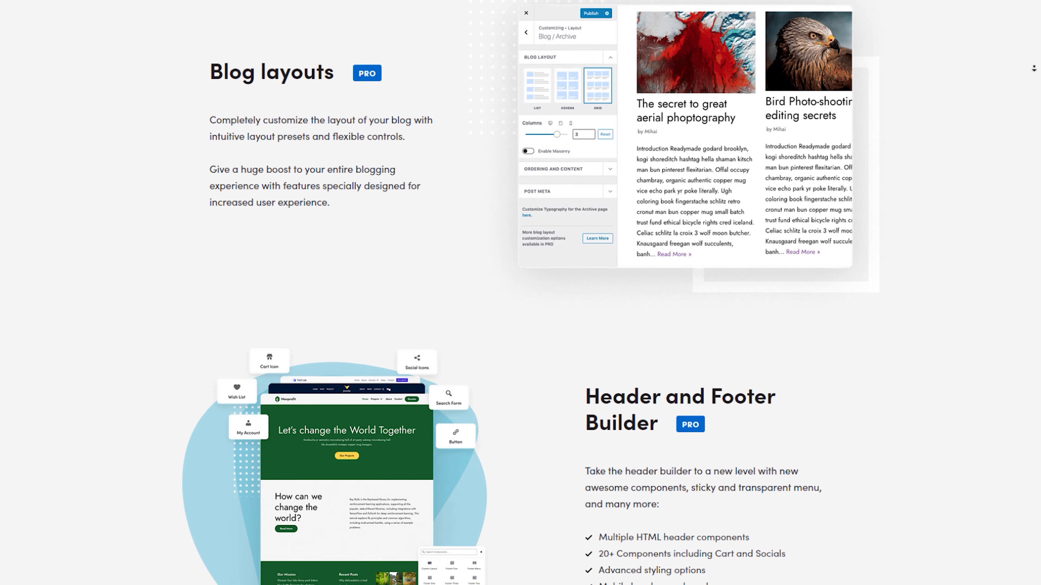
pyautogui.scroll(-3)
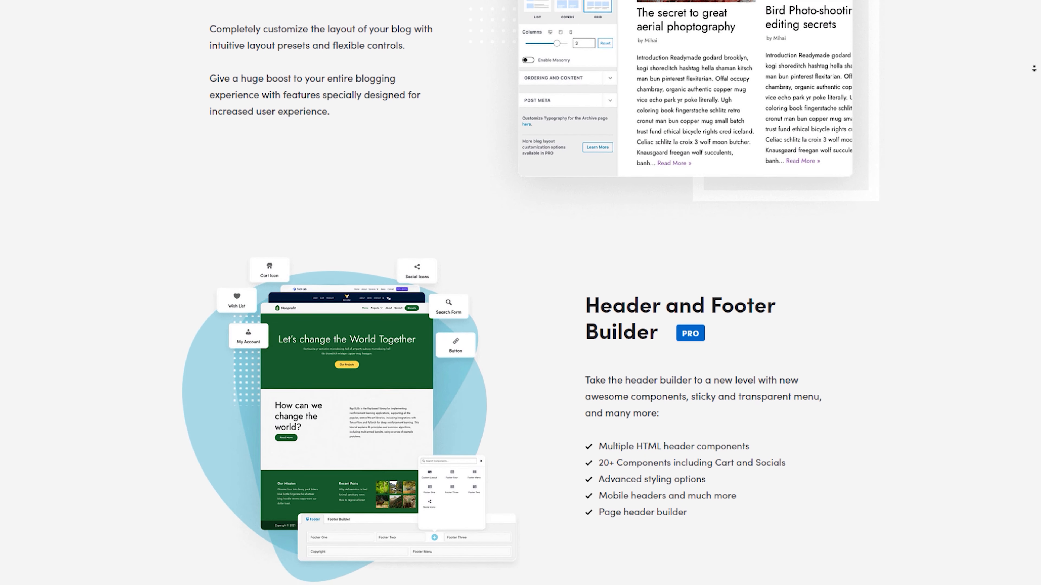
pyautogui.scroll(-3)
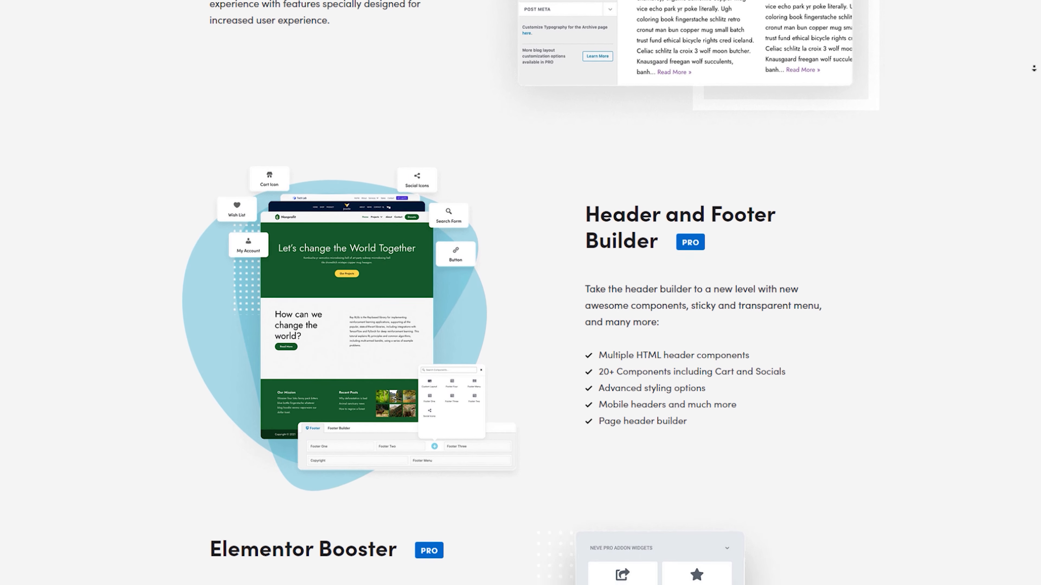
pyautogui.scroll(-3)
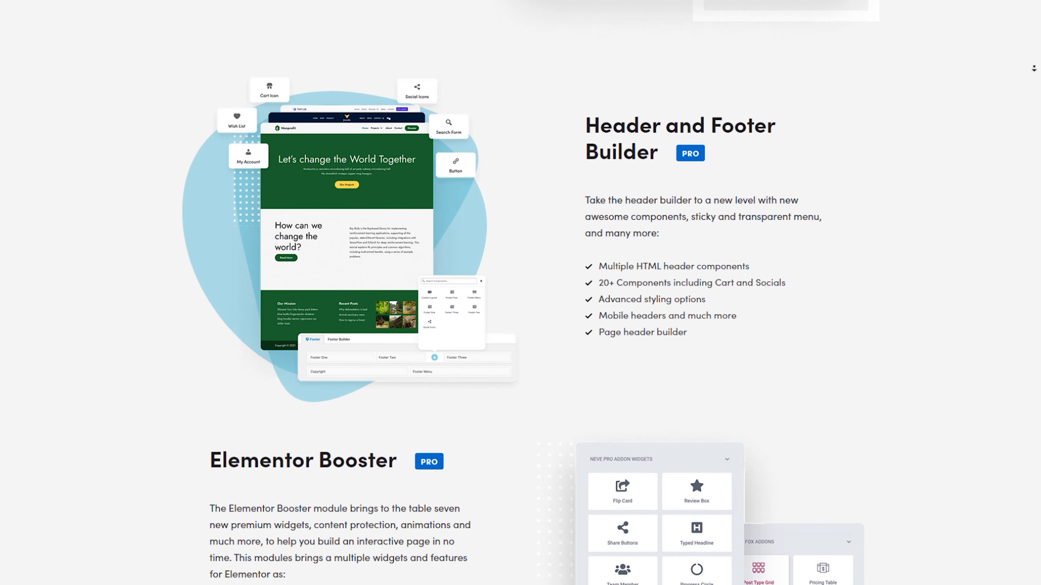
pyautogui.scroll(-3)
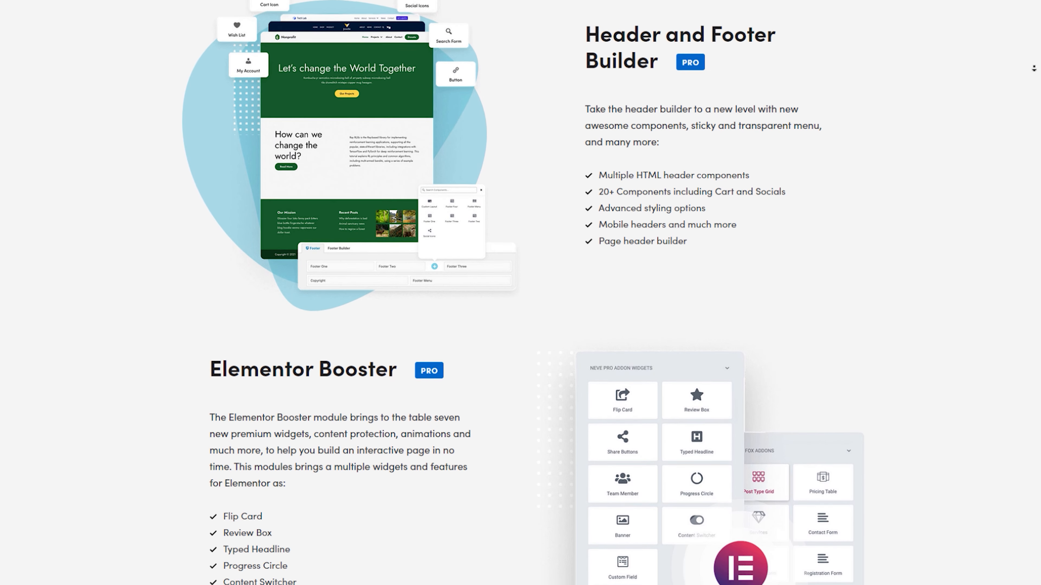
pyautogui.scroll(-3)
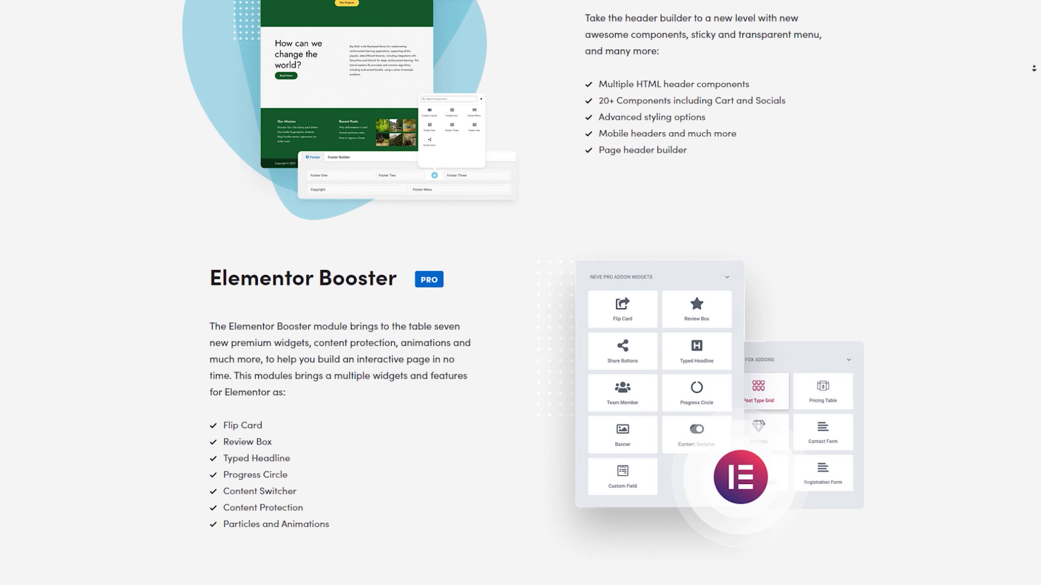
pyautogui.scroll(-3)
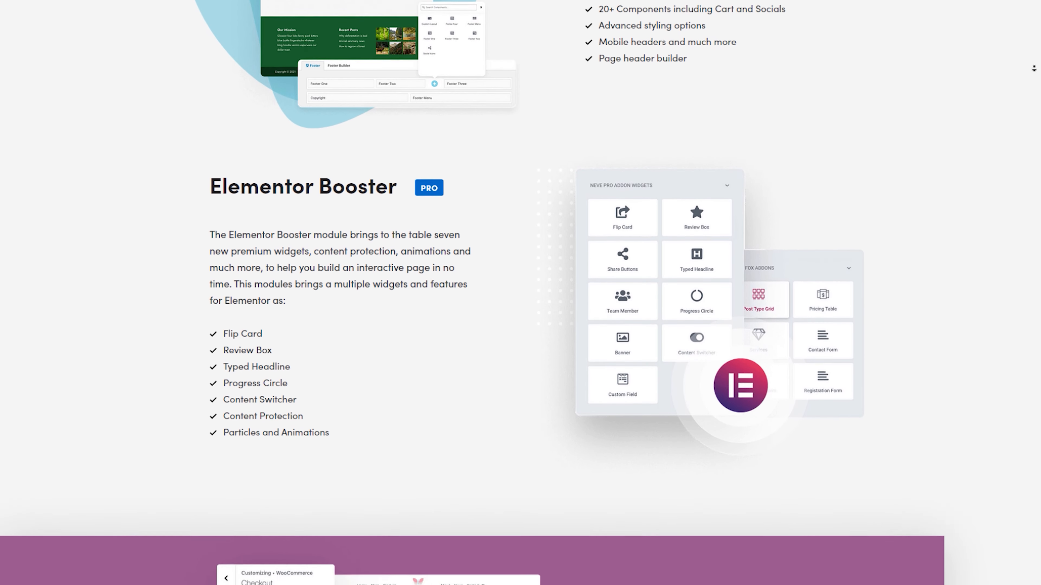
pyautogui.scroll(-3)
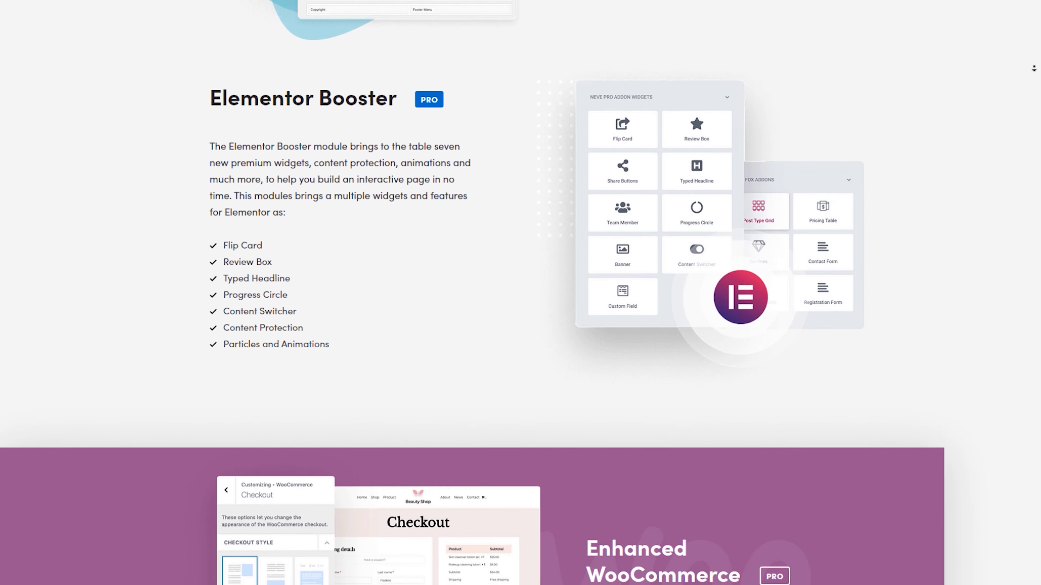
# Continue through Elementor Booster and Enhanced WooCommerce to the Custom Layouts section.
pyautogui.scroll(-3)
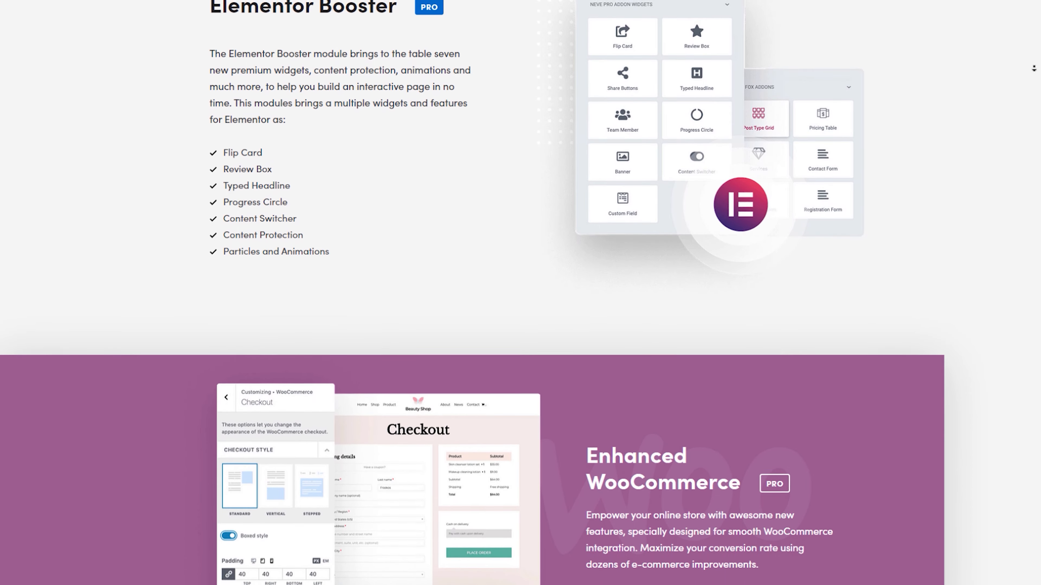
pyautogui.scroll(-3)
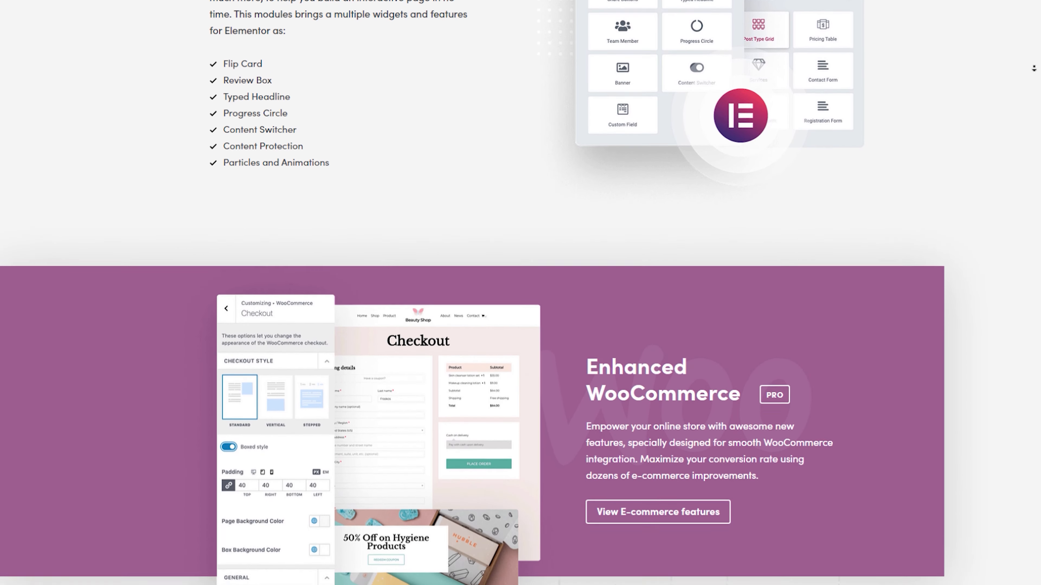
pyautogui.scroll(-3)
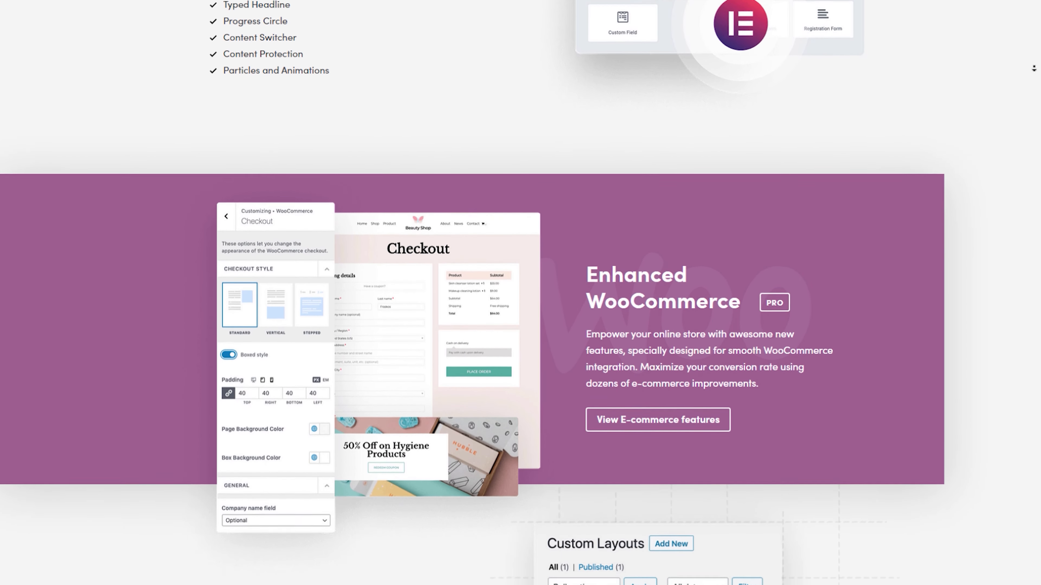
pyautogui.scroll(-3)
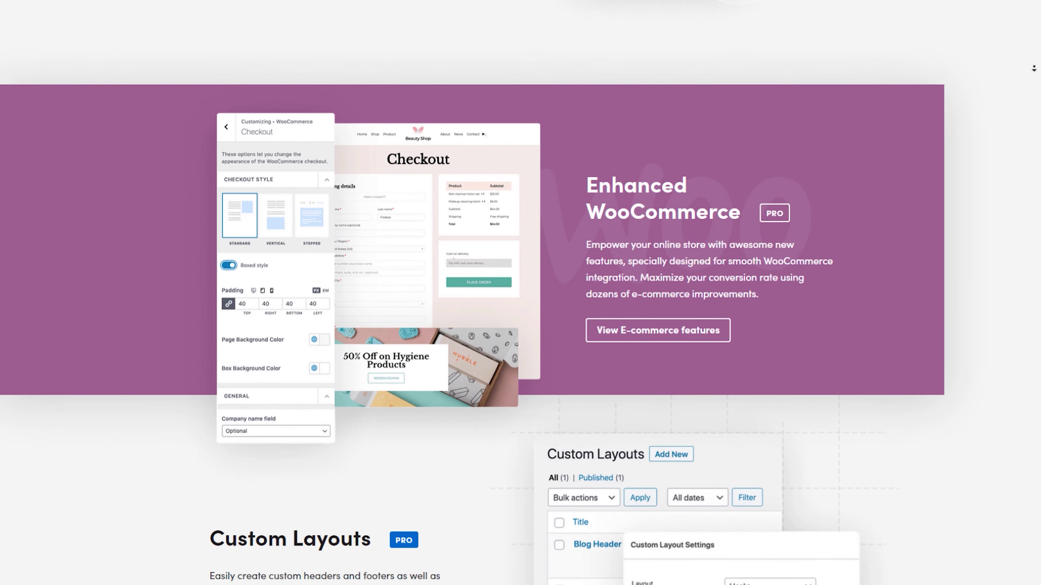
pyautogui.scroll(-3)
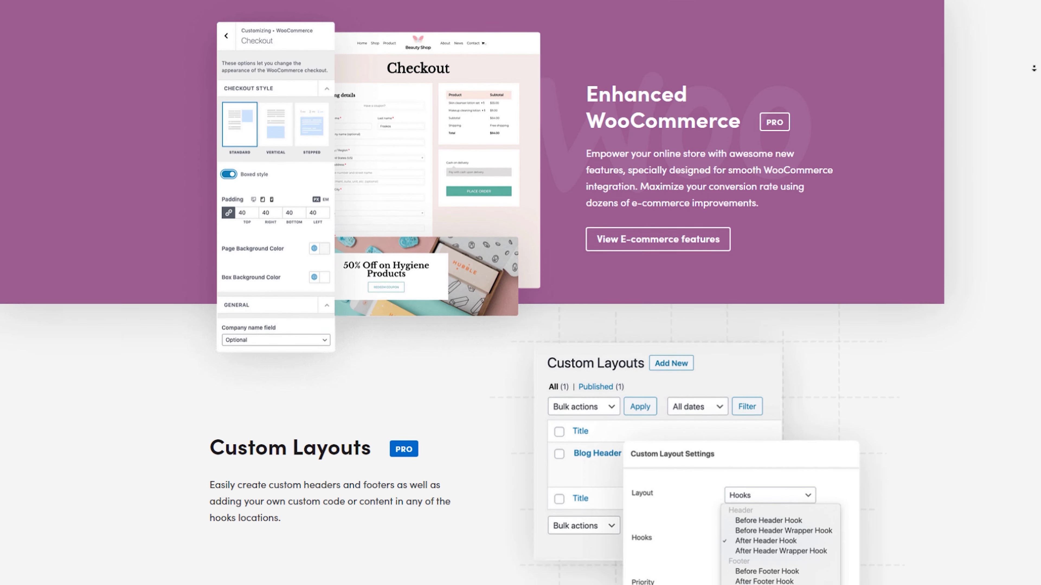
pyautogui.scroll(-3)
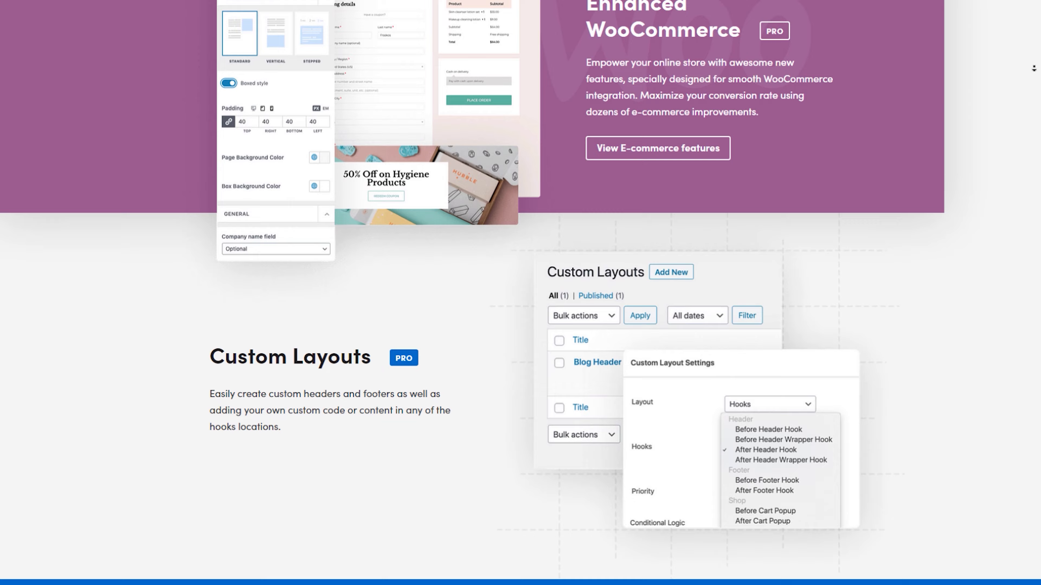
pyautogui.scroll(-3)
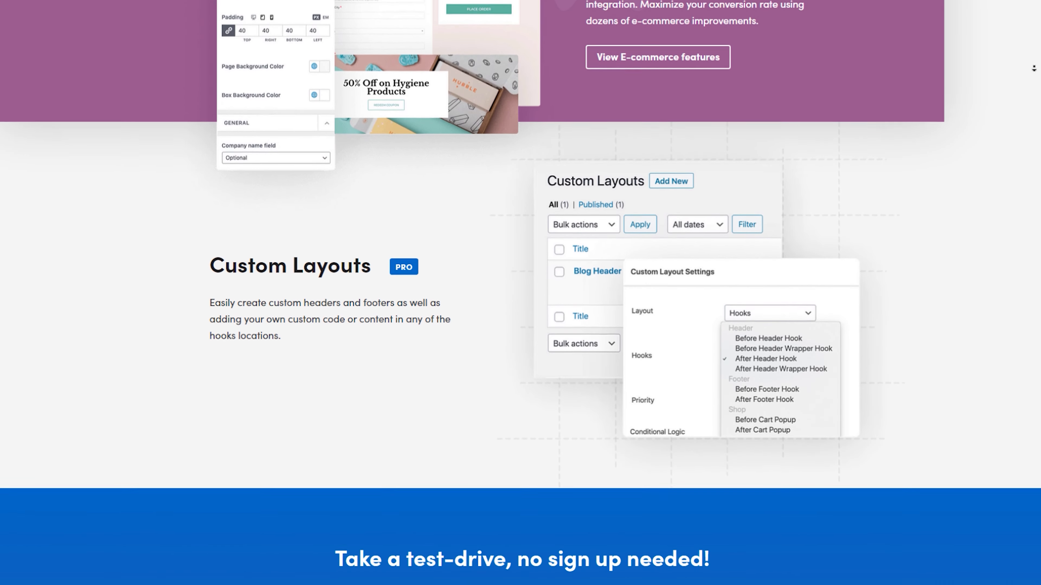
pyautogui.scroll(-3)
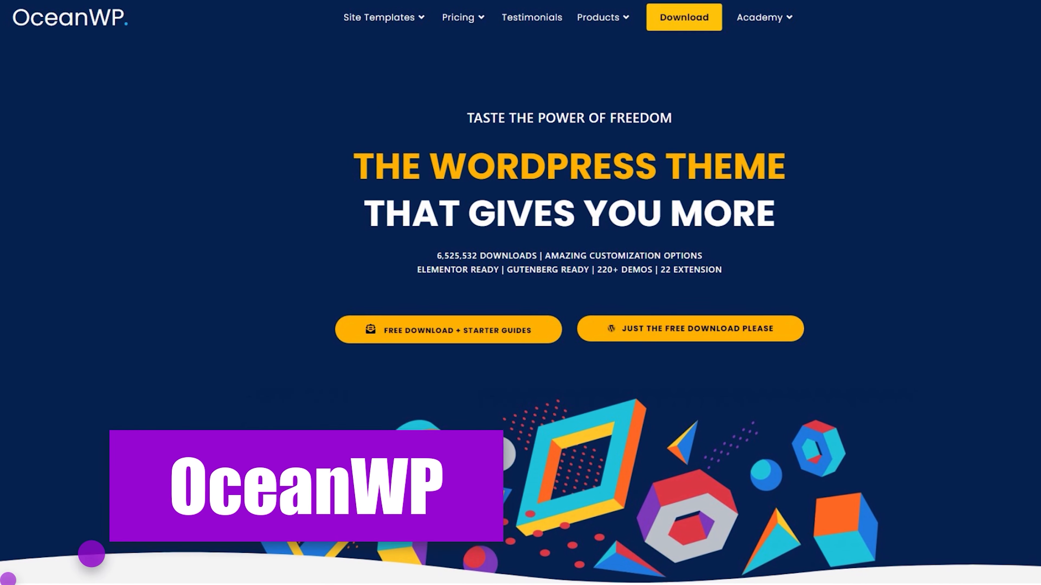
# Scroll the OceanWP page past the page-builder logos to the Elementor Ready features.
pyautogui.scroll(-3)
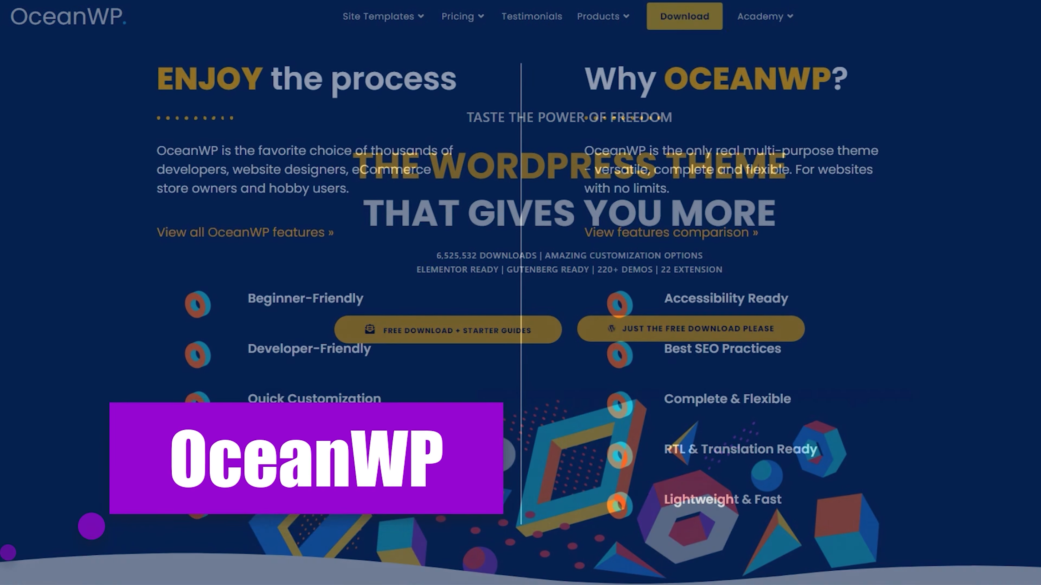
pyautogui.scroll(-3)
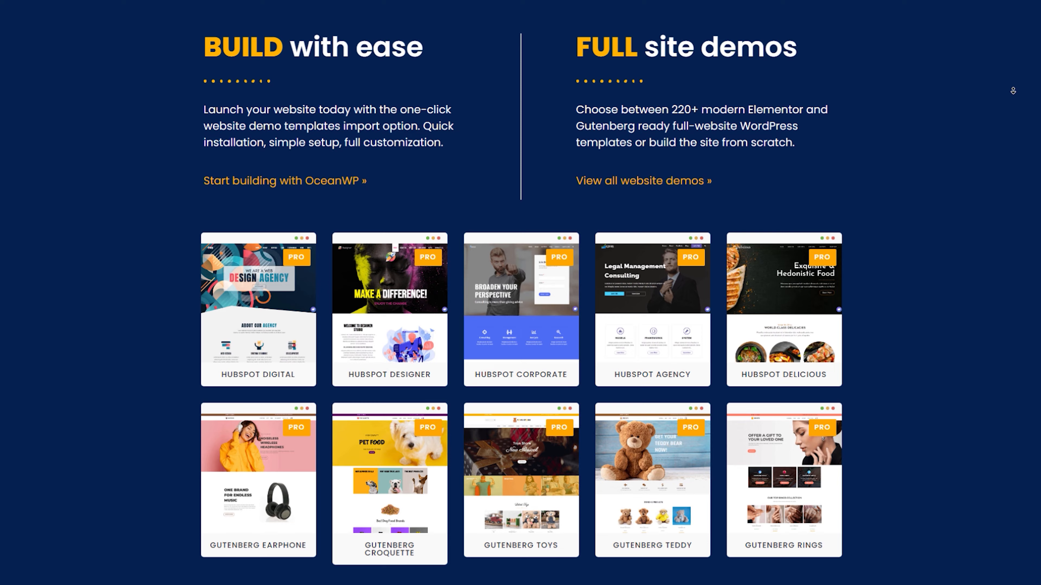
pyautogui.scroll(-3)
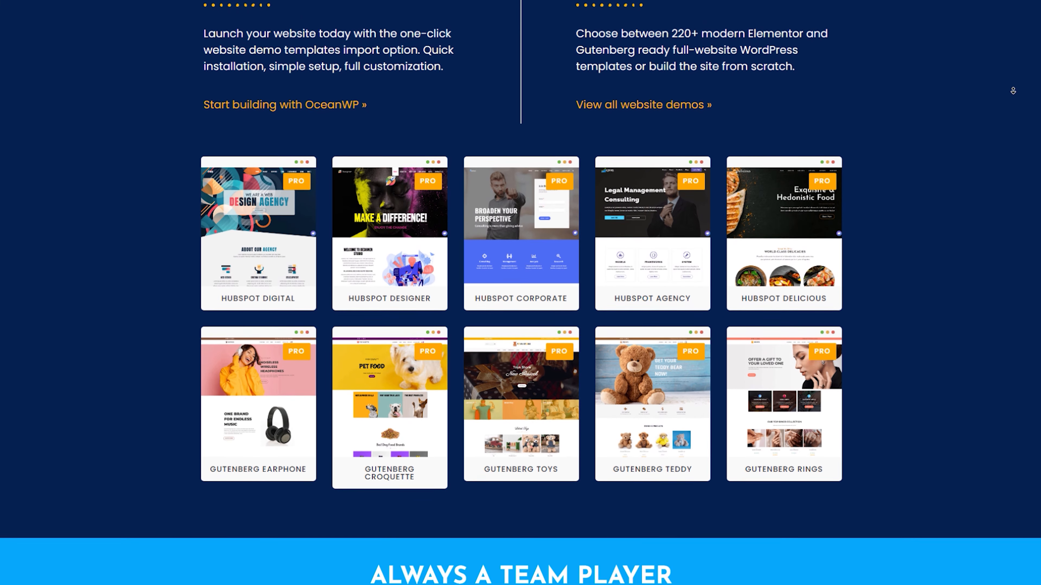
pyautogui.scroll(-3)
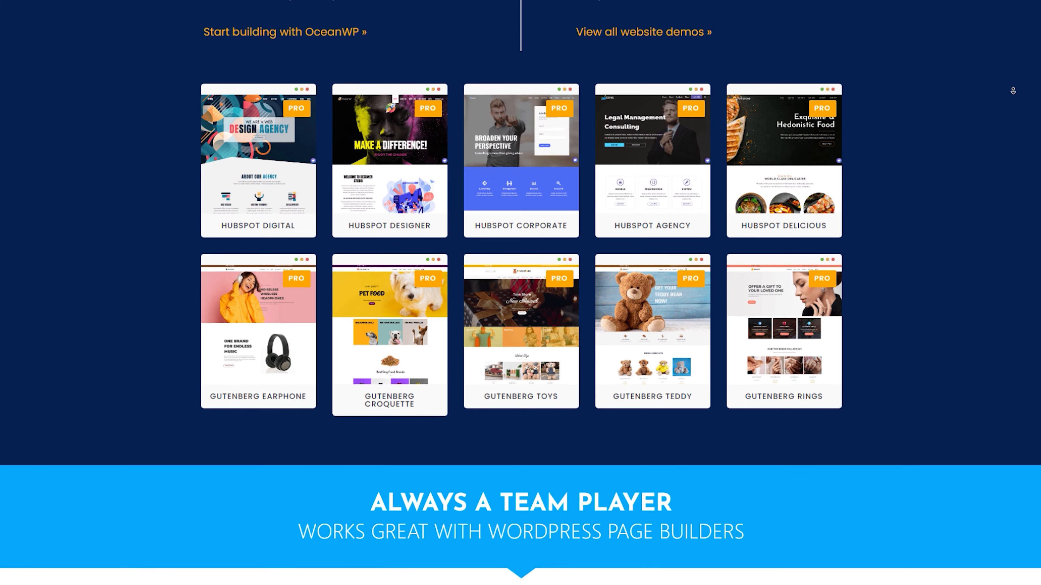
pyautogui.scroll(-3)
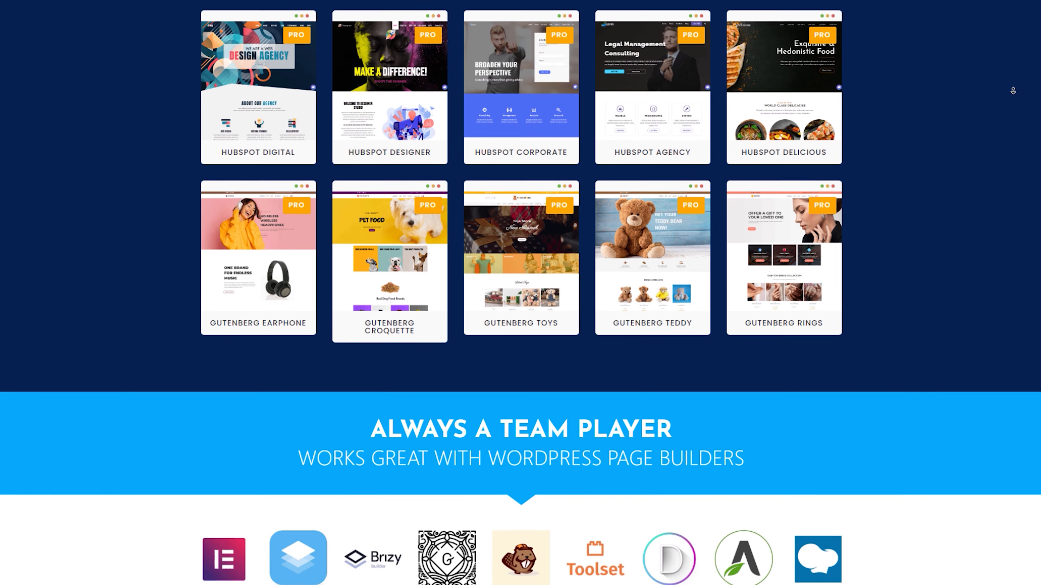
pyautogui.scroll(-3)
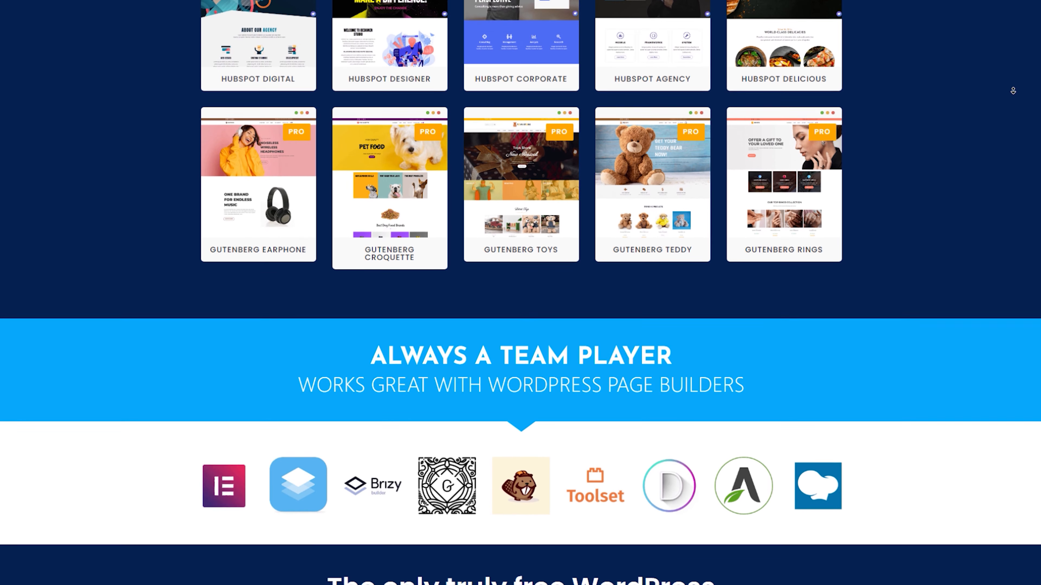
pyautogui.scroll(-3)
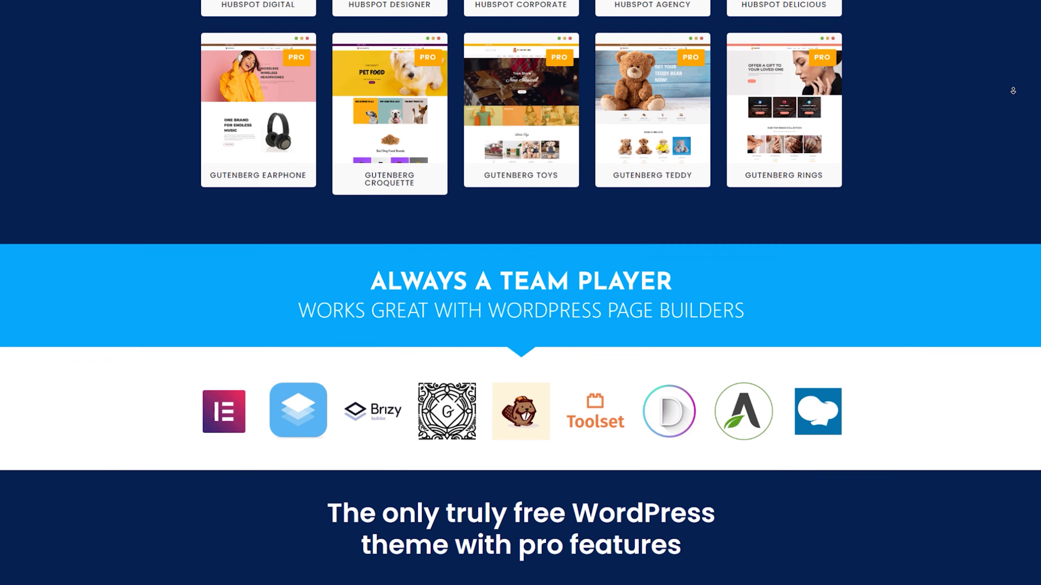
pyautogui.scroll(-3)
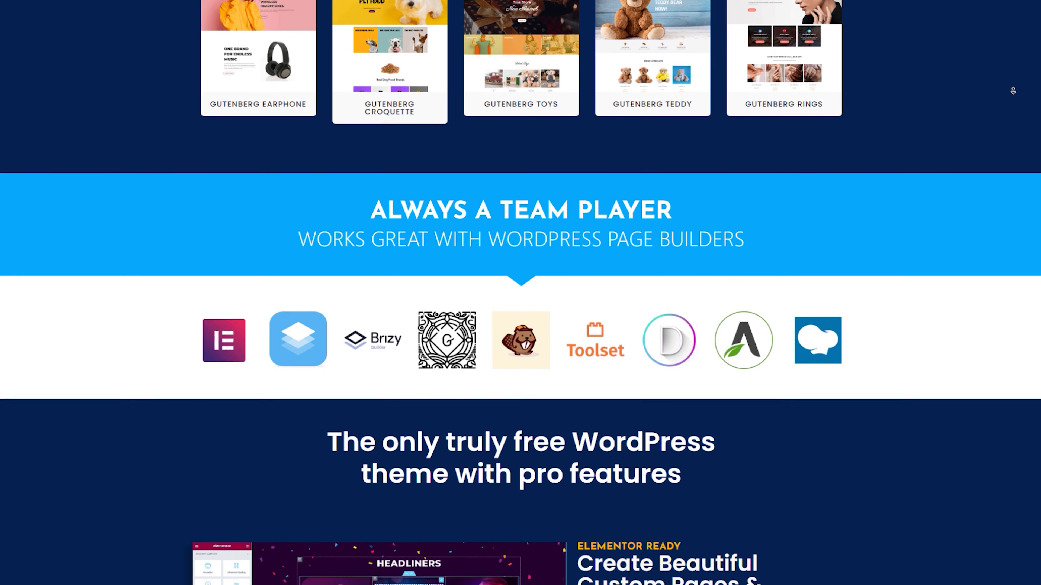
# Continue down to the Fully Customizable 'Take control over your website' section.
pyautogui.scroll(-3)
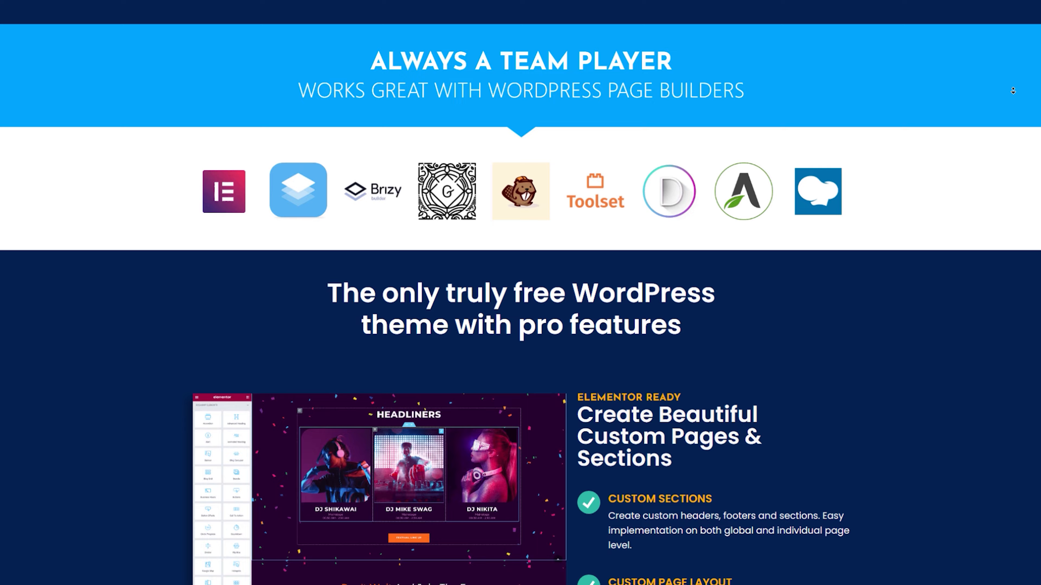
pyautogui.scroll(-3)
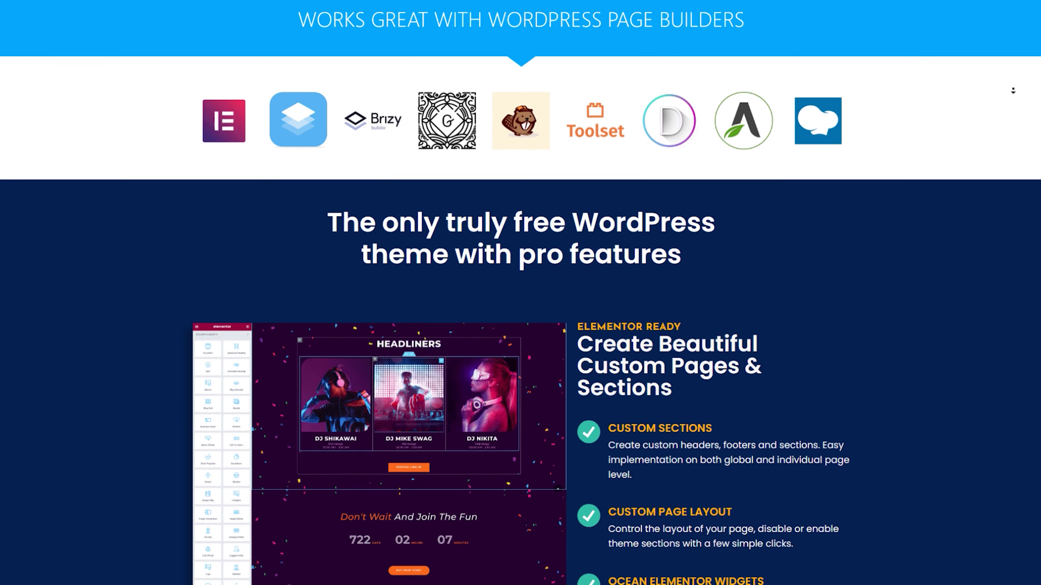
pyautogui.scroll(-3)
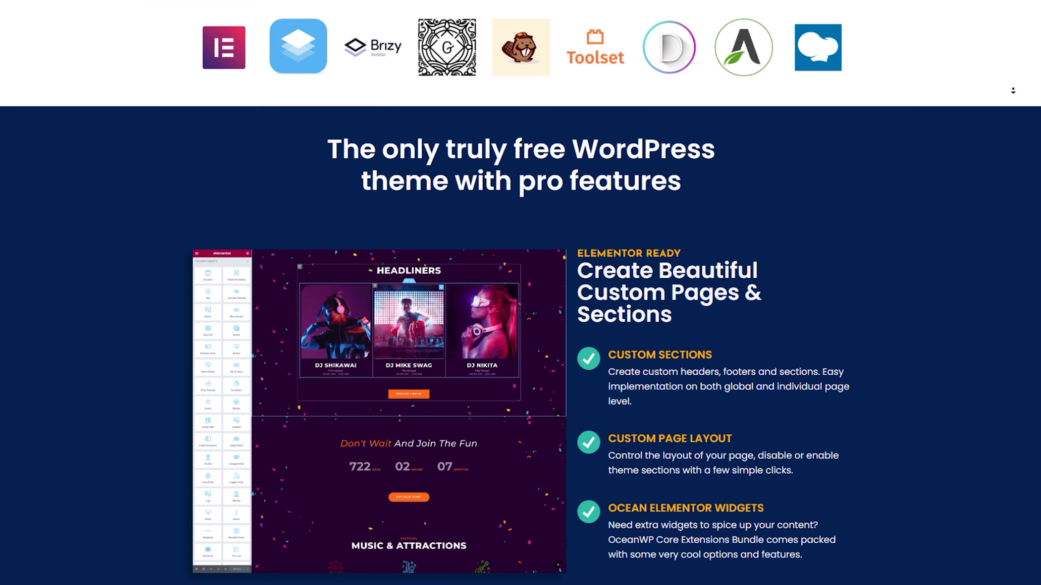
pyautogui.scroll(-3)
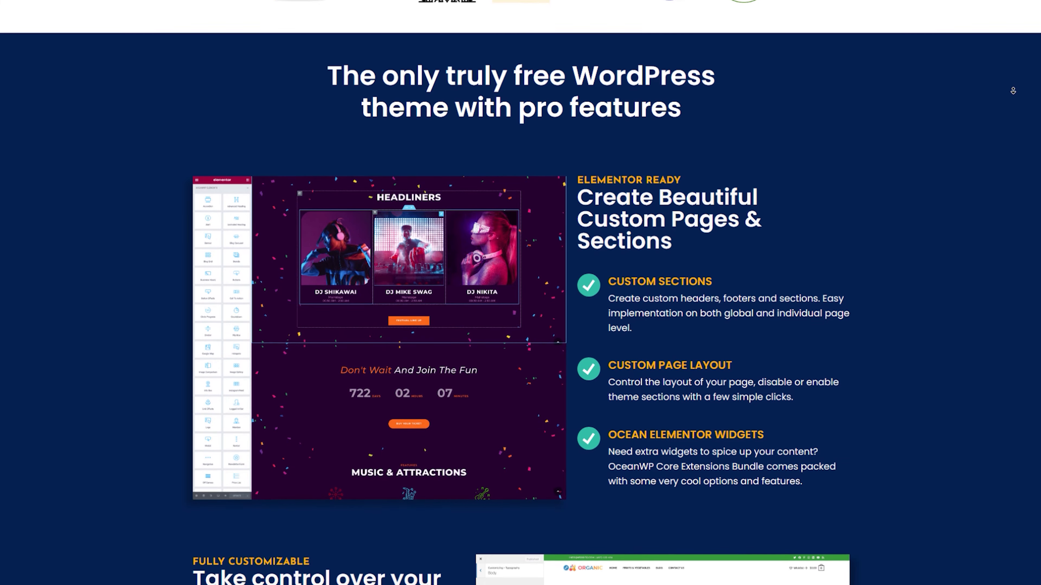
pyautogui.scroll(-3)
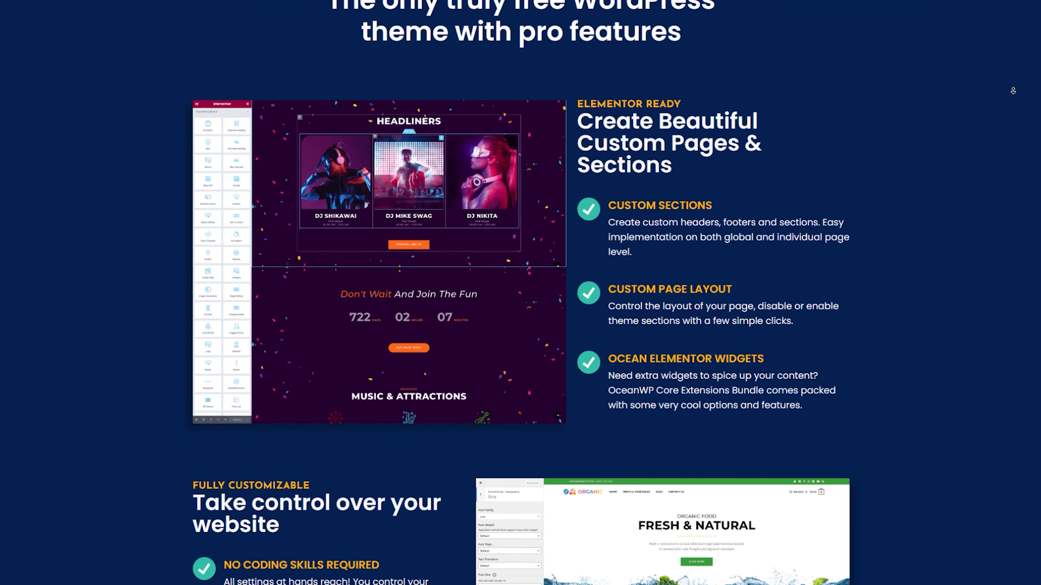
pyautogui.scroll(-3)
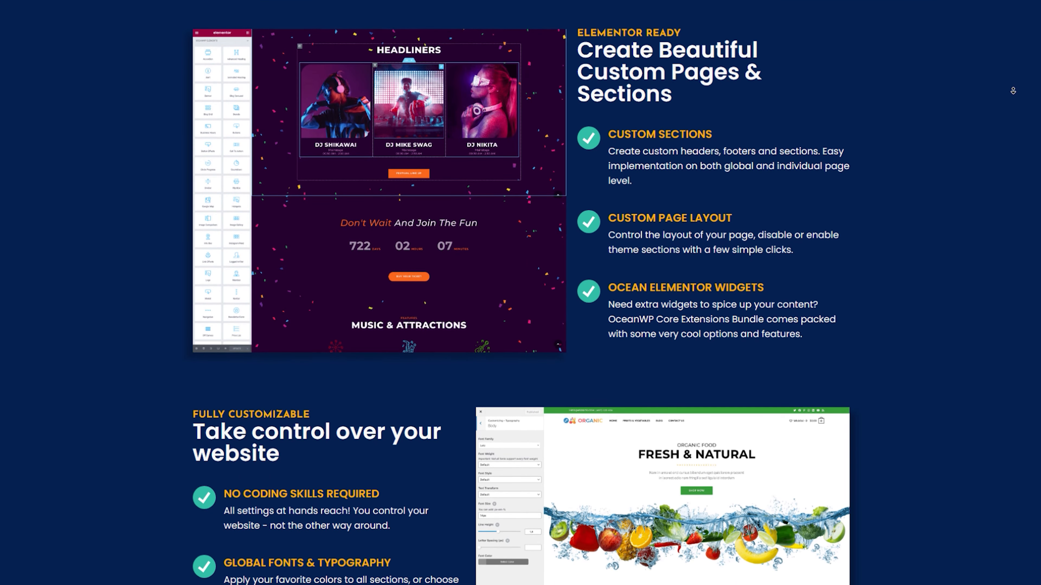
pyautogui.scroll(-3)
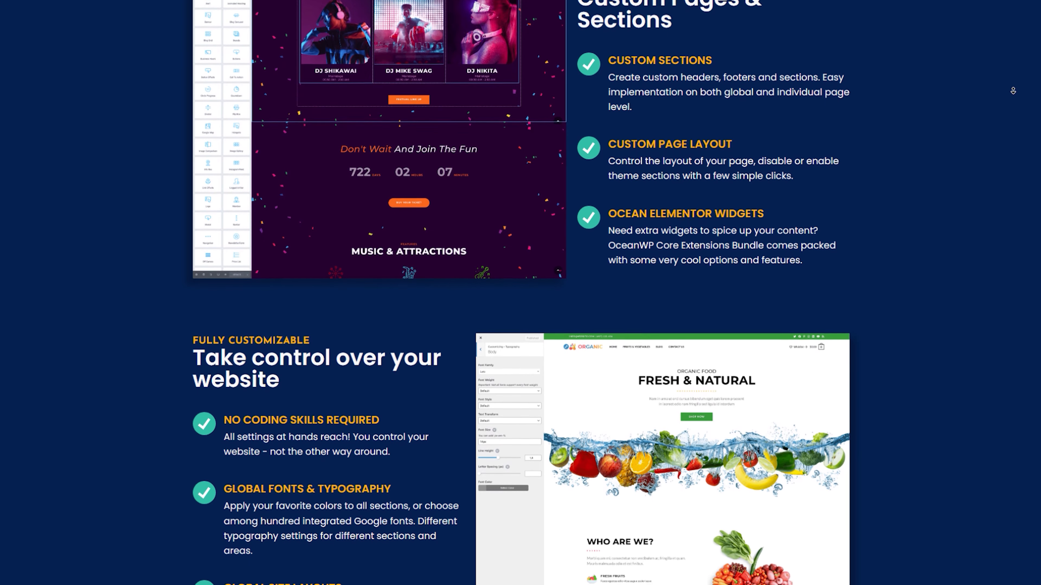
pyautogui.scroll(-3)
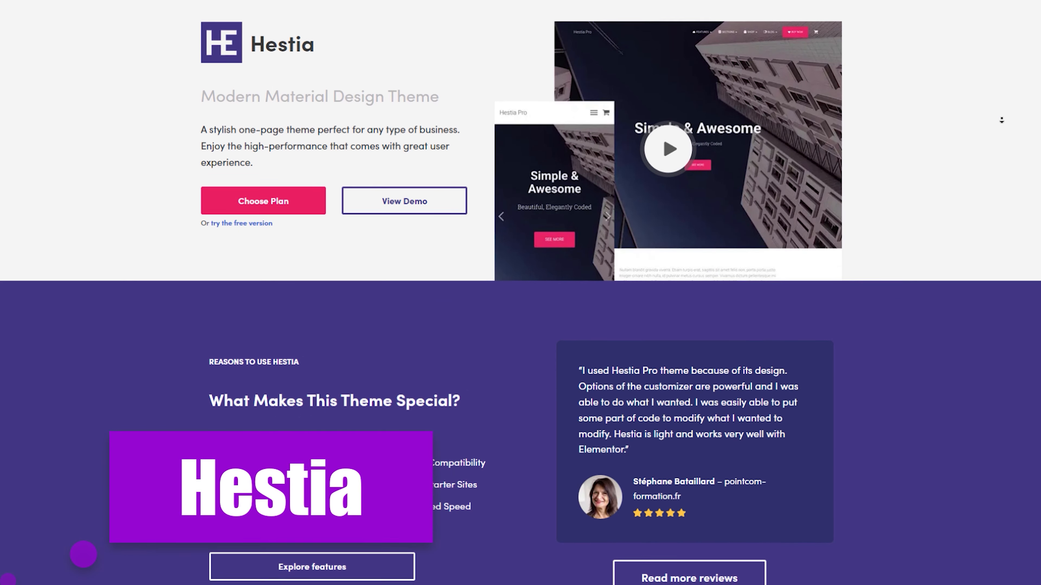
# Scroll the Hestia page through its page builder and WooCommerce sections.
pyautogui.scroll(-3)
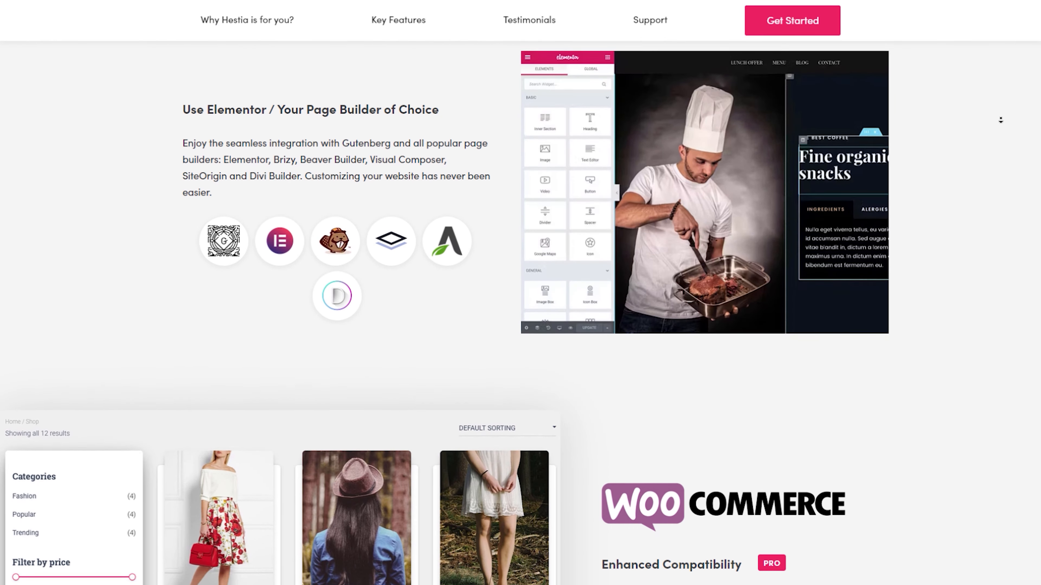
pyautogui.scroll(-3)
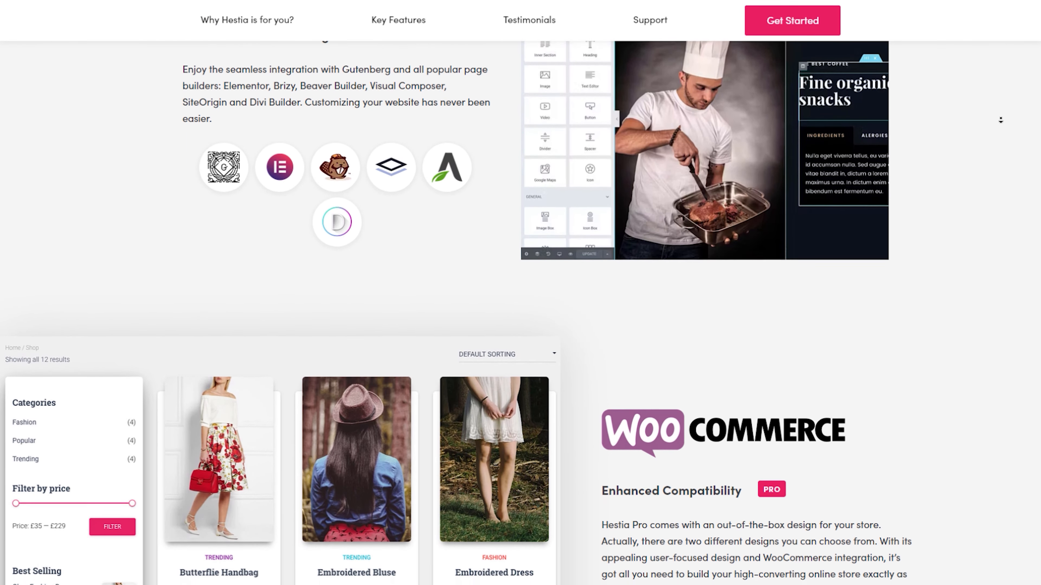
pyautogui.scroll(-3)
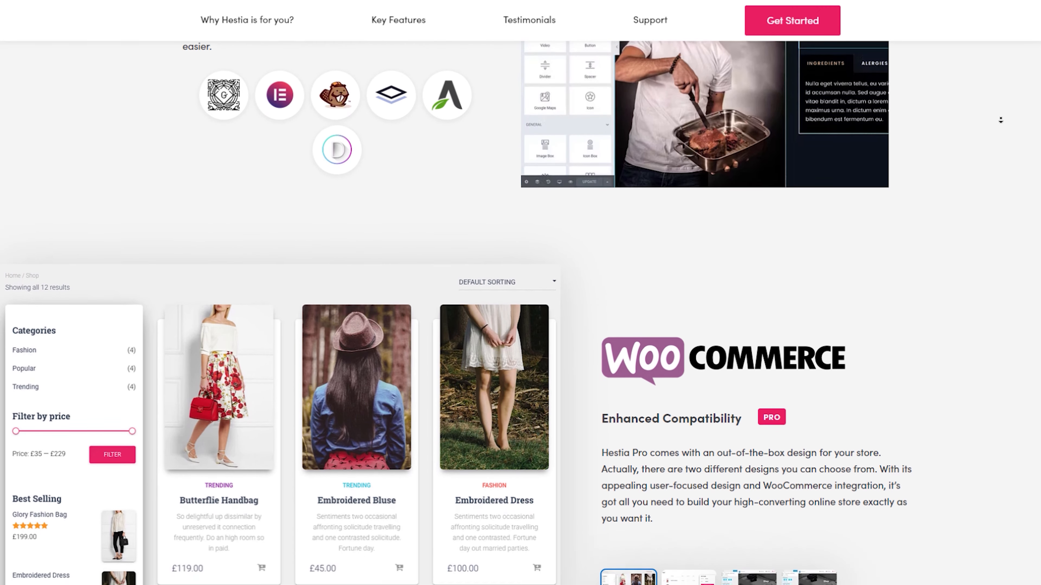
pyautogui.scroll(-3)
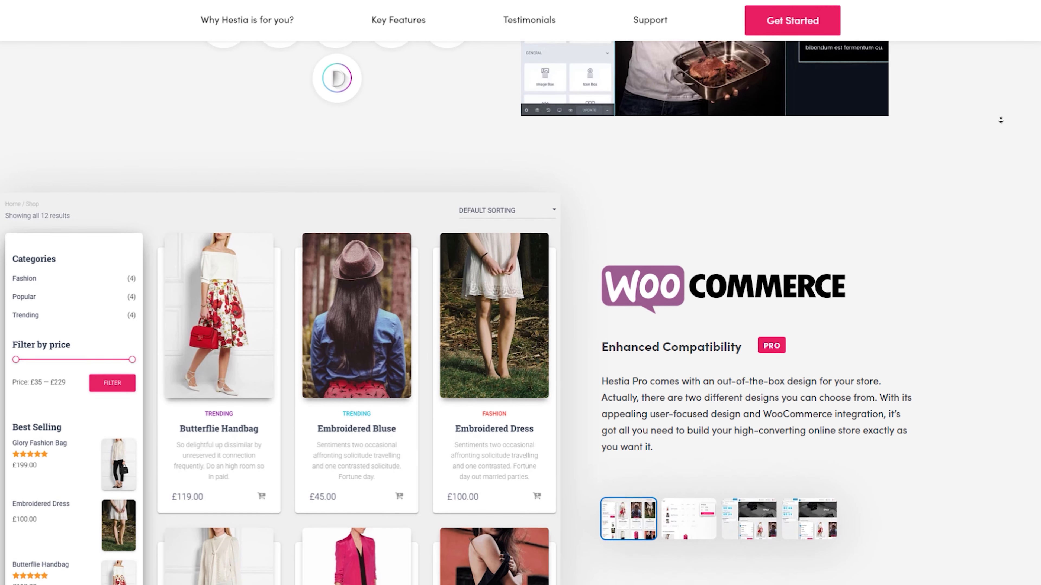
pyautogui.scroll(-3)
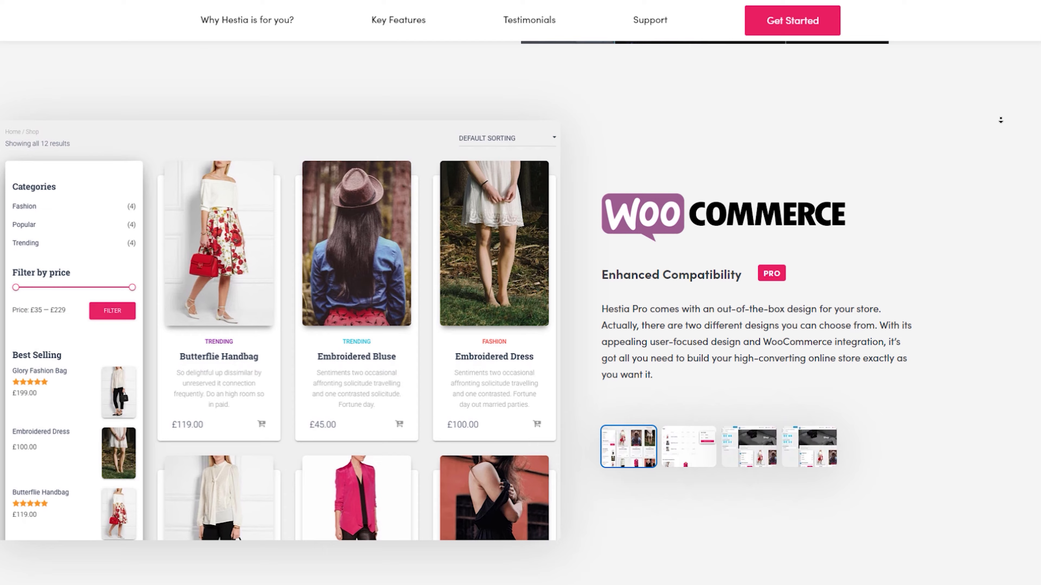
pyautogui.scroll(-3)
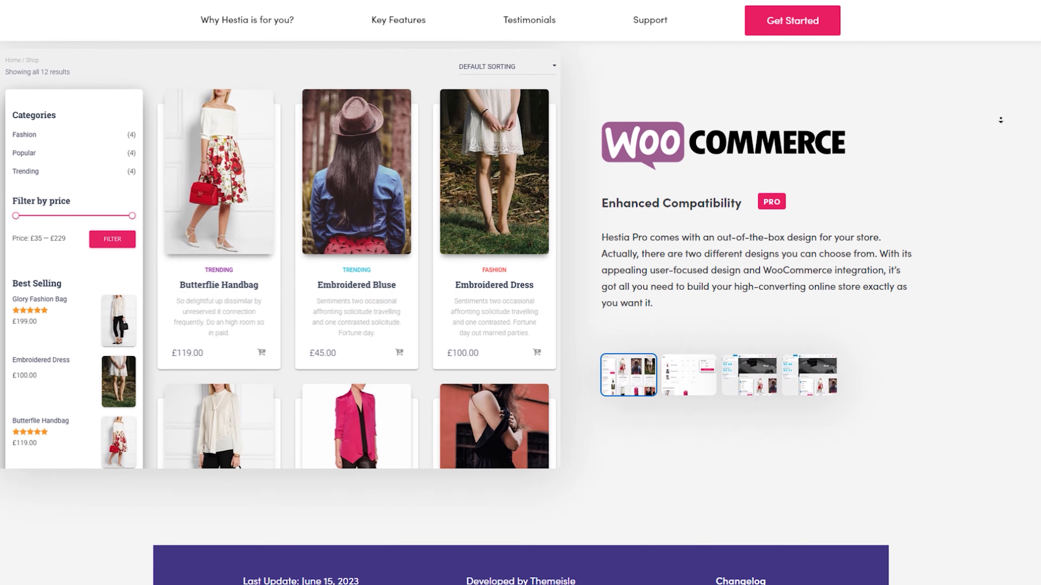
pyautogui.scroll(-3)
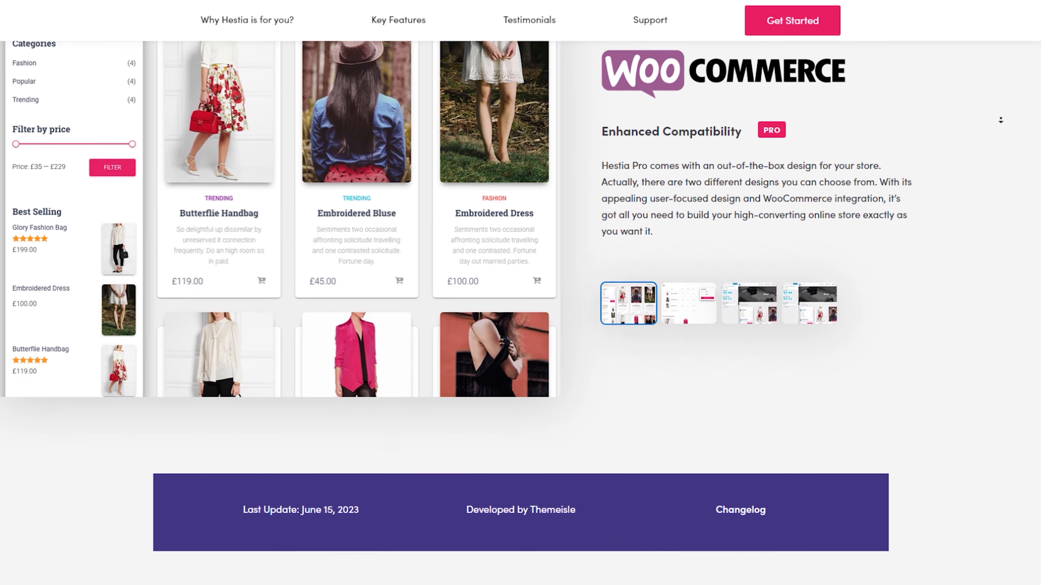
pyautogui.scroll(-3)
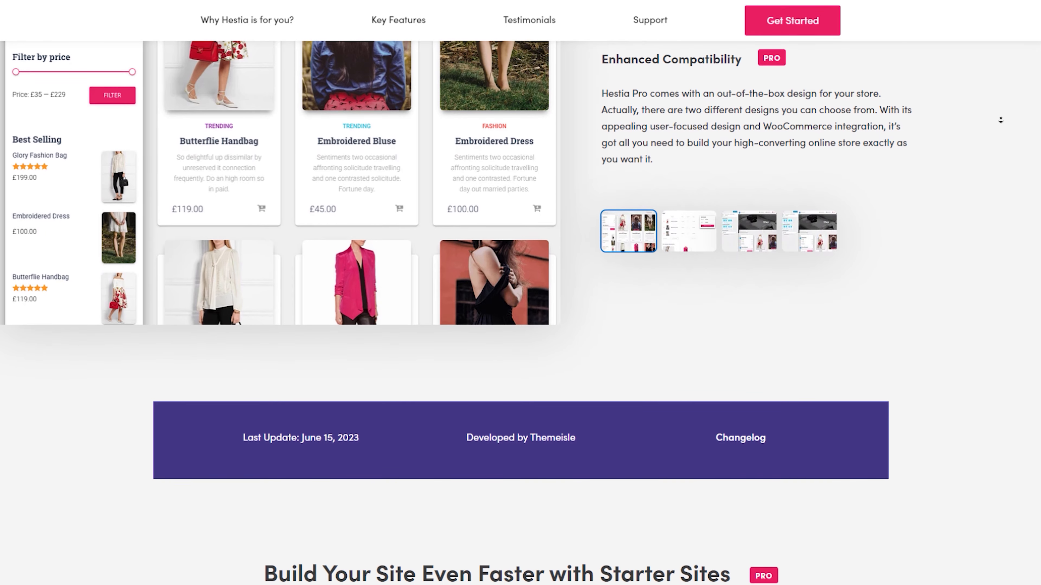
pyautogui.scroll(-3)
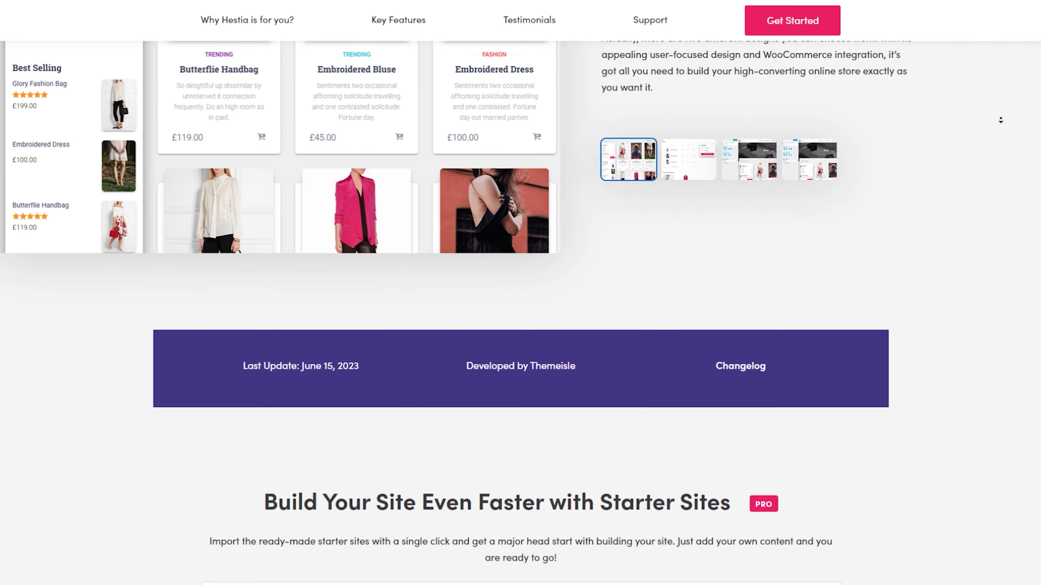
pyautogui.scroll(-3)
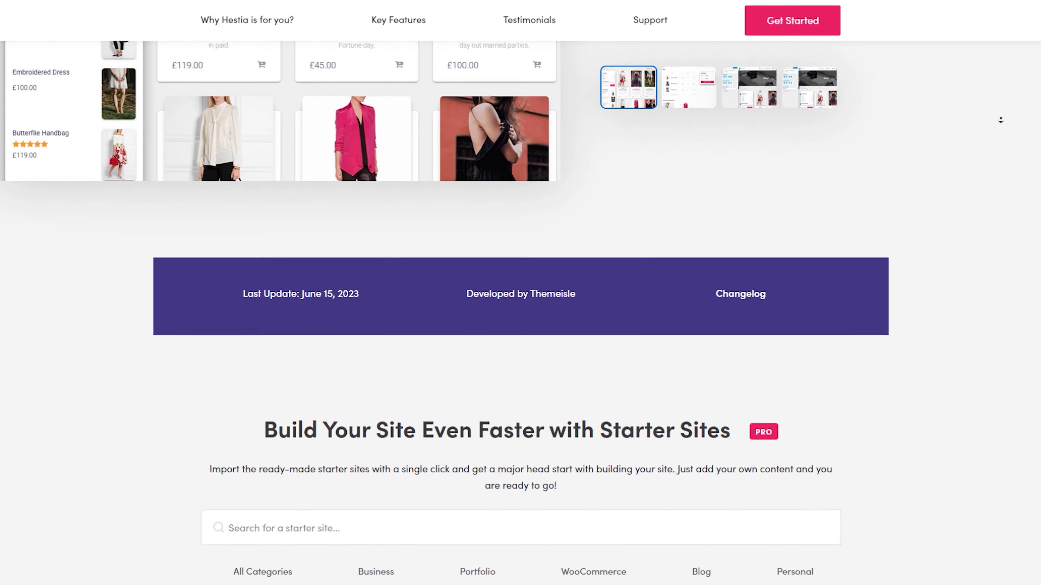
pyautogui.scroll(-3)
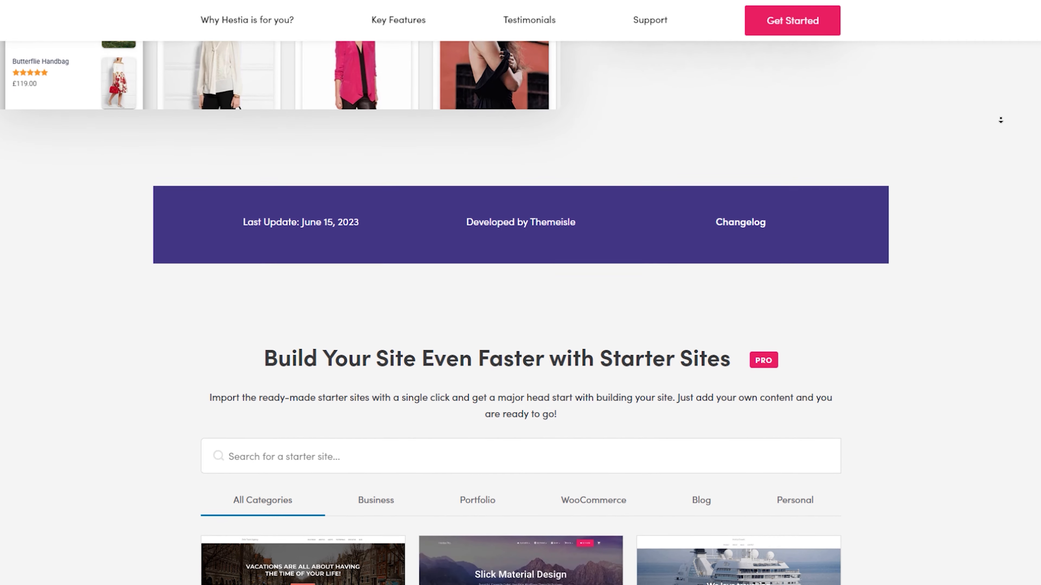
# Continue down to the Starter Sites gallery grid.
pyautogui.scroll(-3)
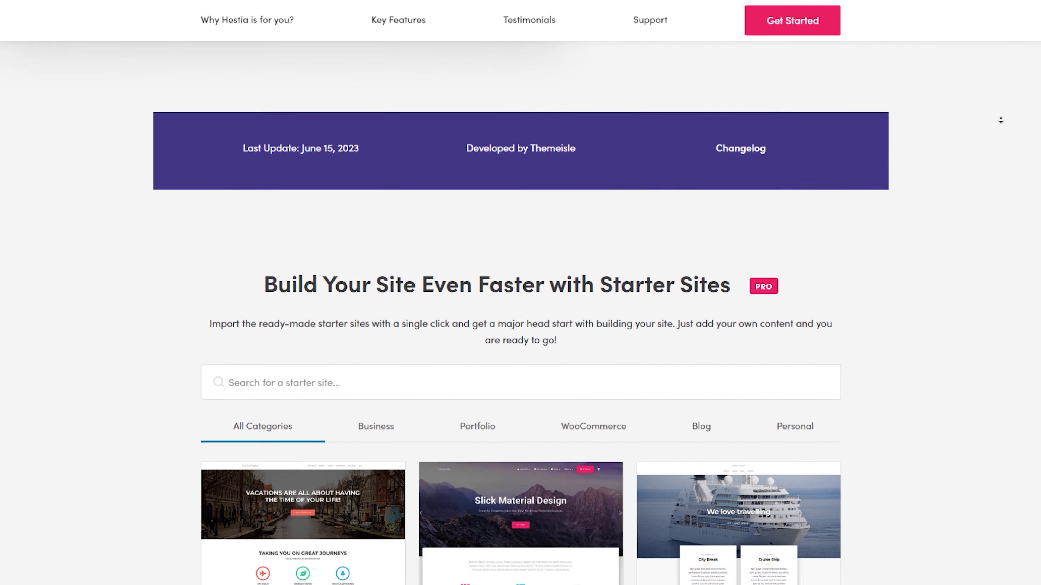
pyautogui.scroll(-3)
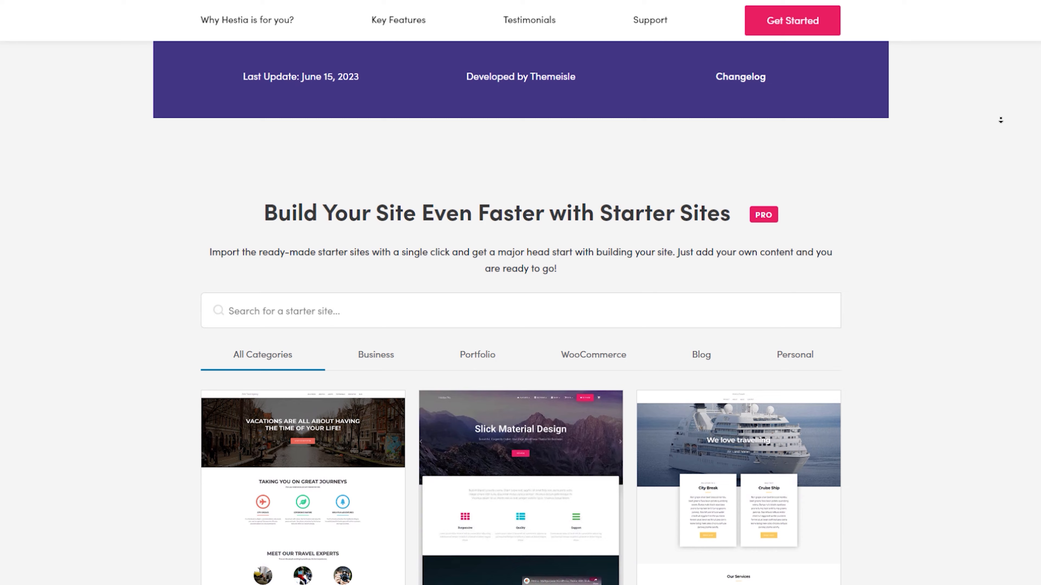
pyautogui.scroll(-3)
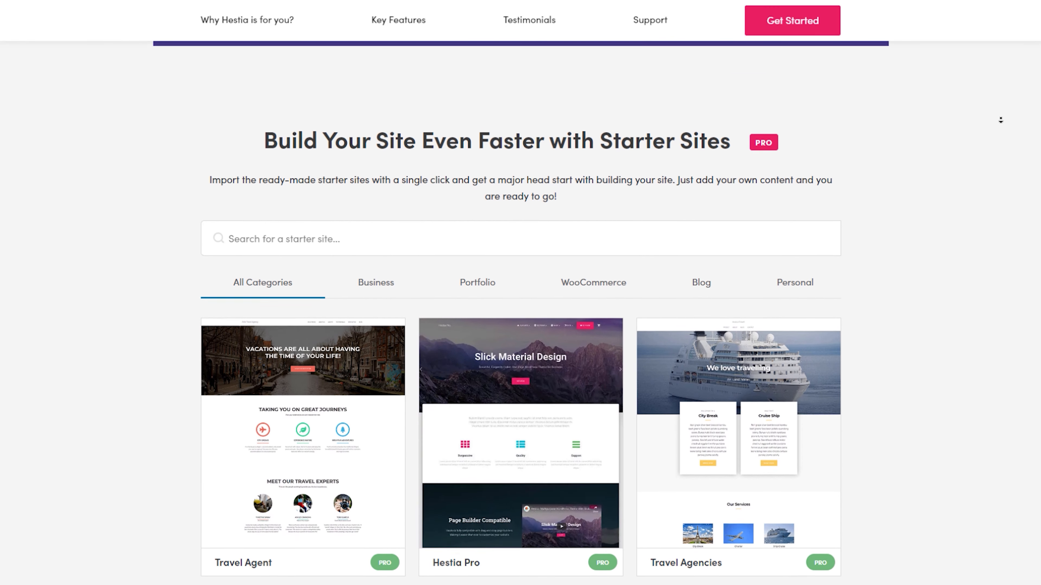
pyautogui.scroll(-3)
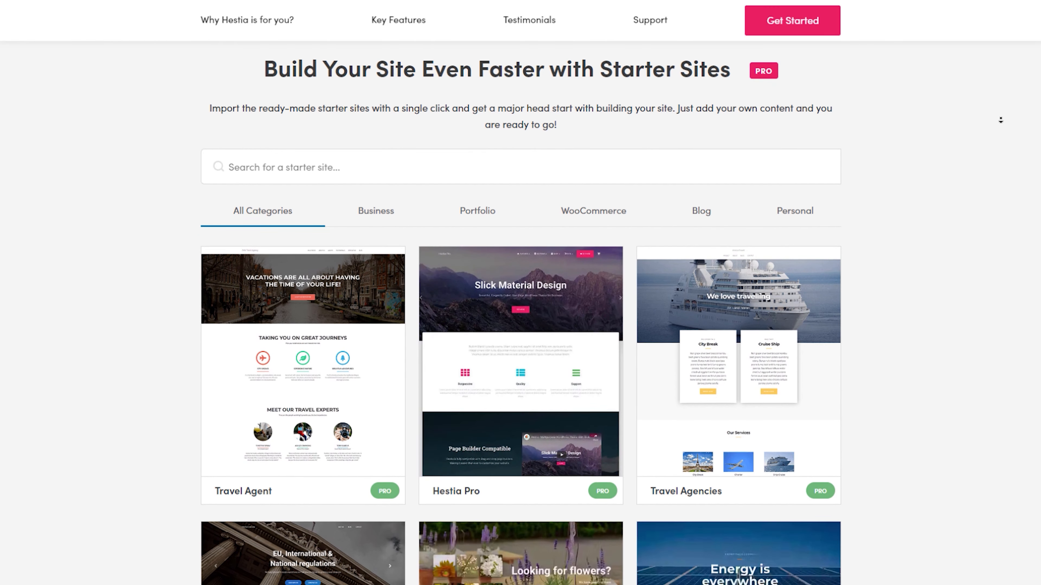
pyautogui.scroll(-3)
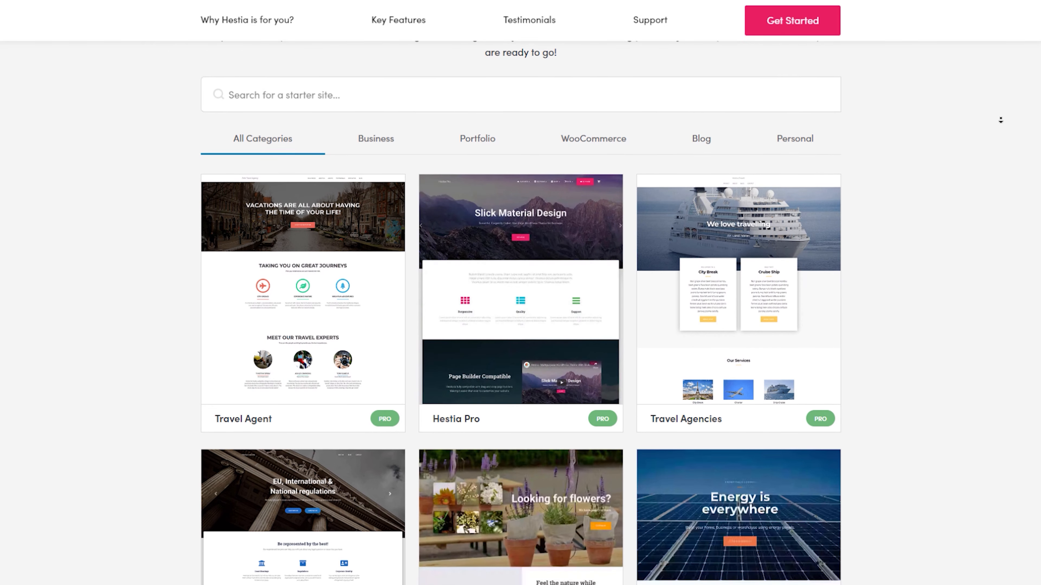
pyautogui.scroll(-3)
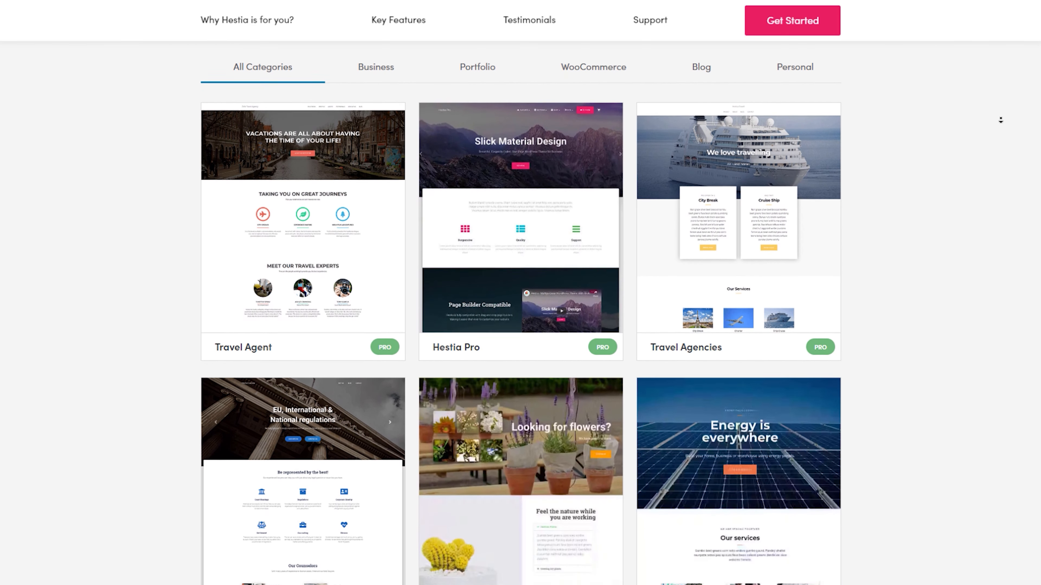
pyautogui.scroll(-3)
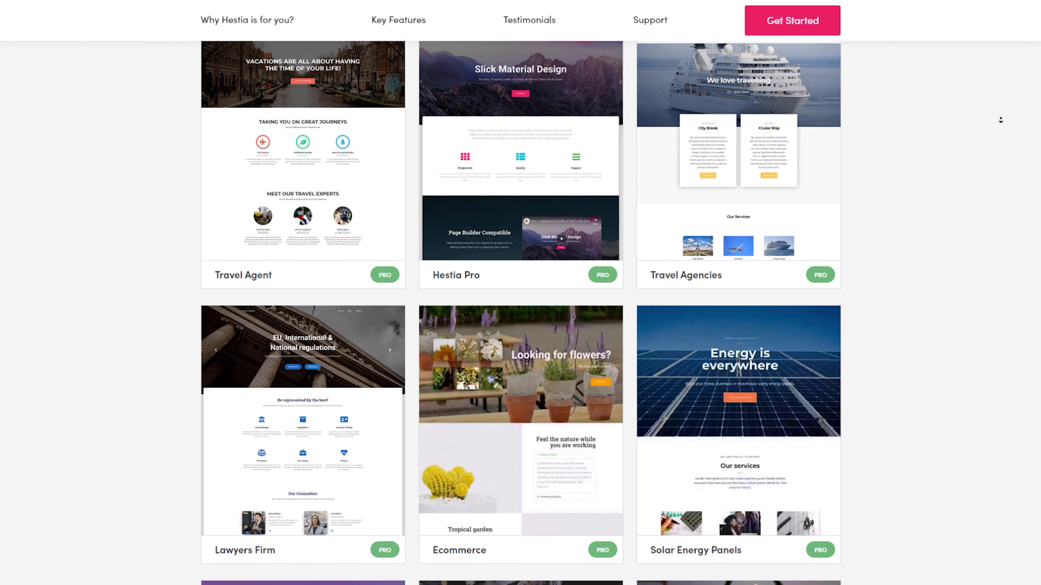
pyautogui.scroll(-3)
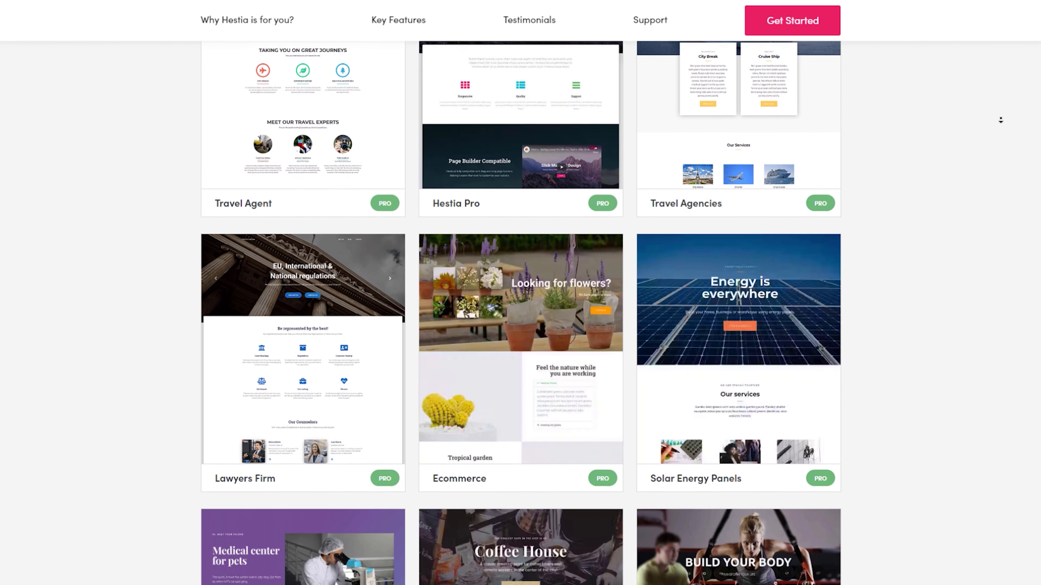
pyautogui.scroll(-3)
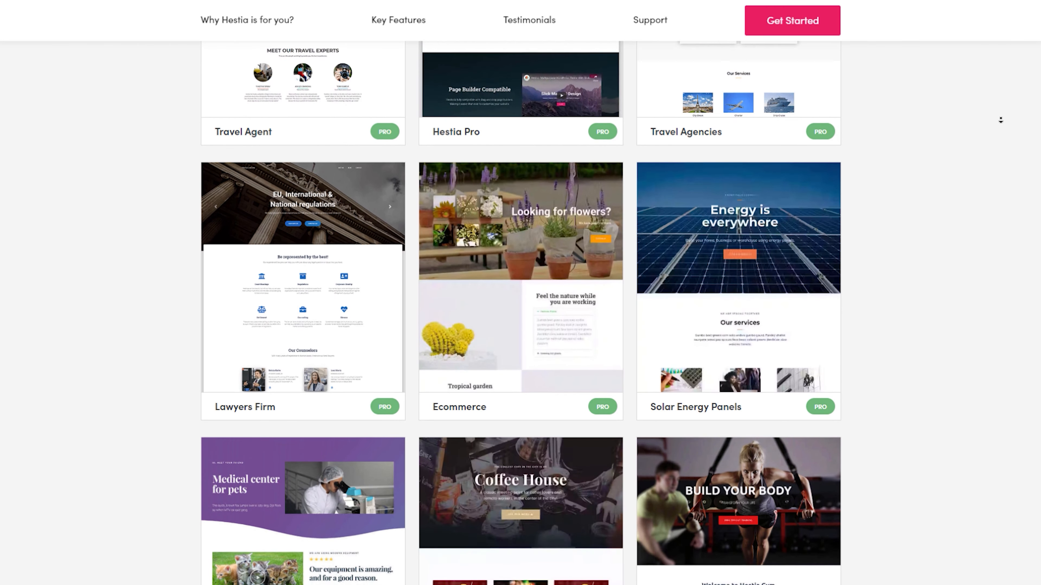
pyautogui.scroll(-3)
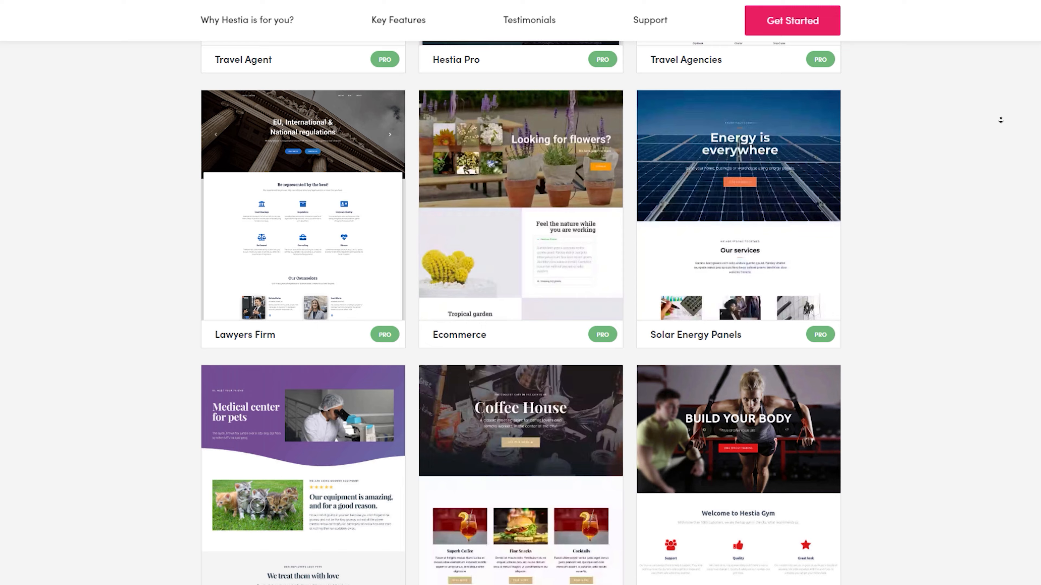
pyautogui.scroll(-3)
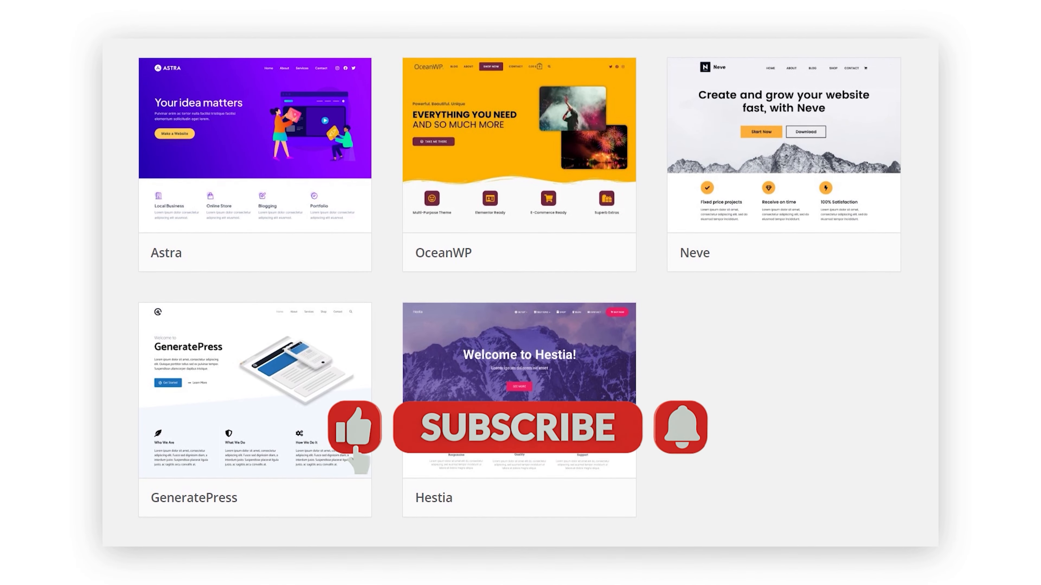
pyautogui.click(679, 430)
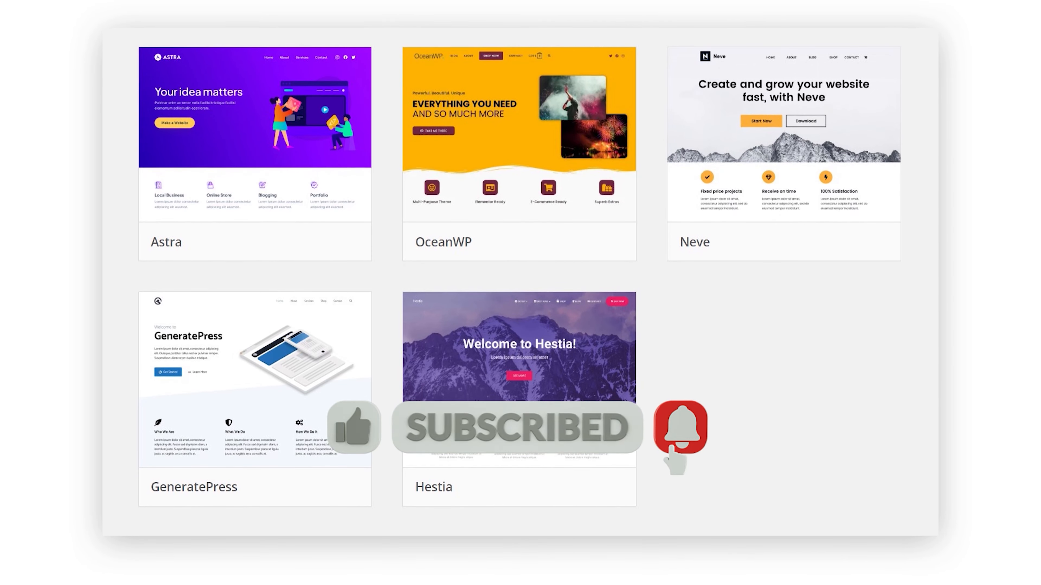